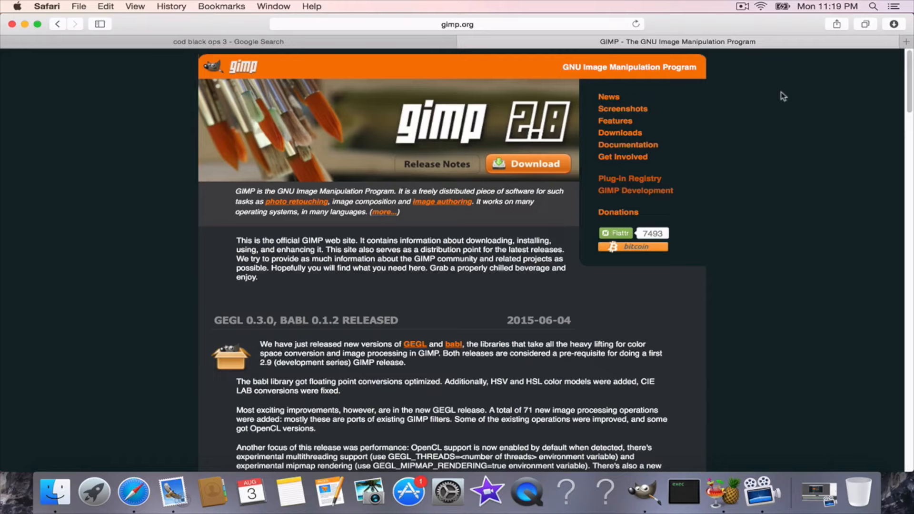
mouse_move(781, 88)
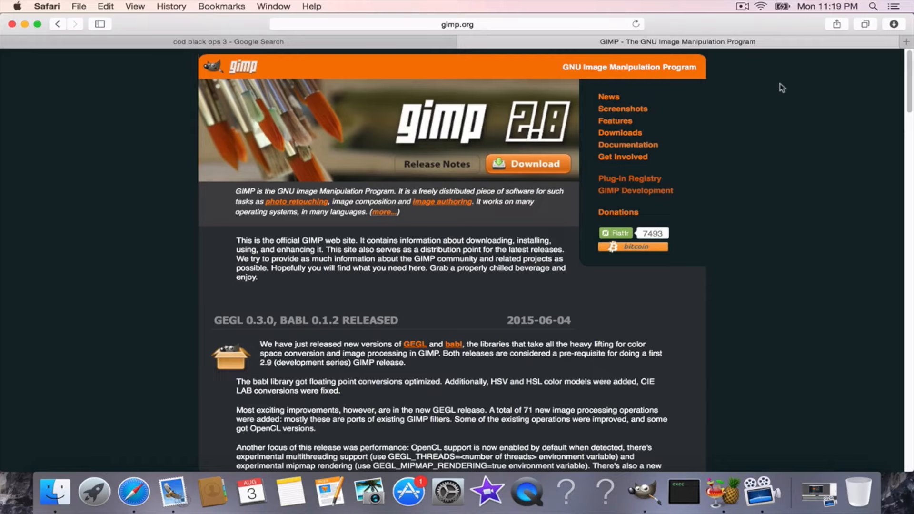
mouse_move(590, 63)
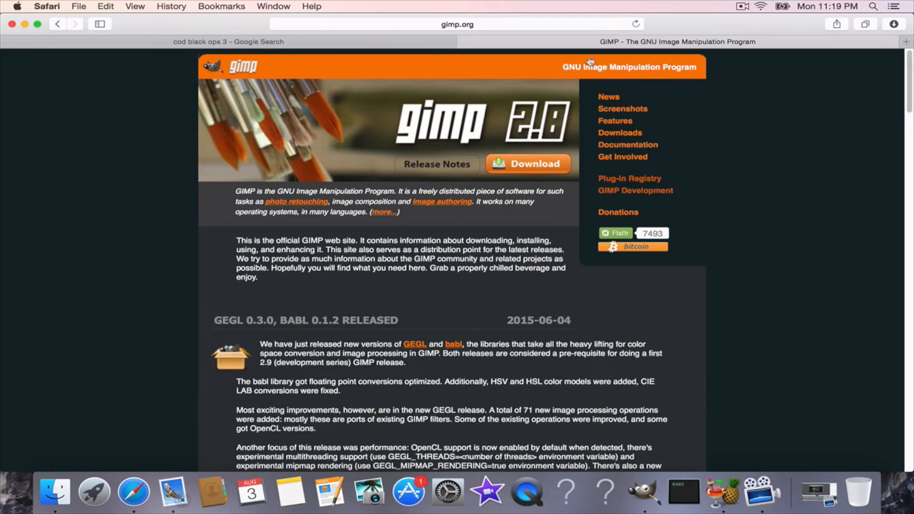
mouse_move(292, 143)
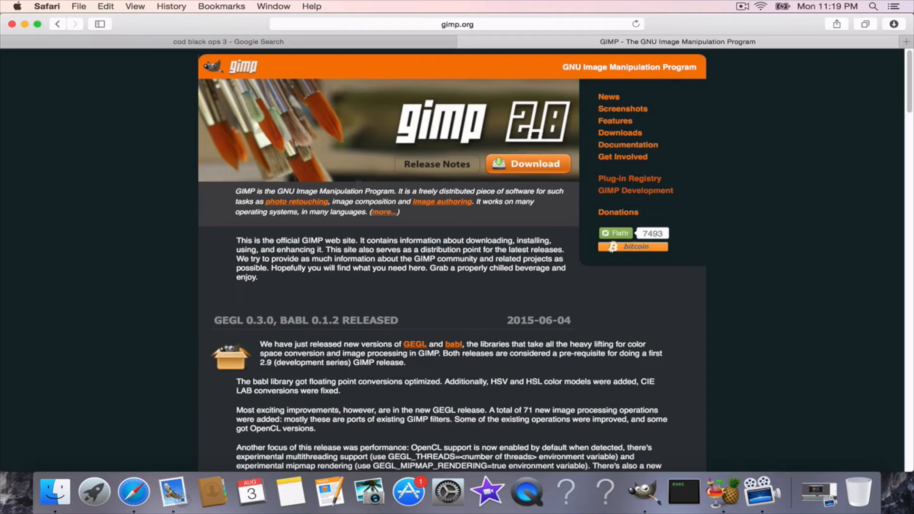
mouse_move(627, 145)
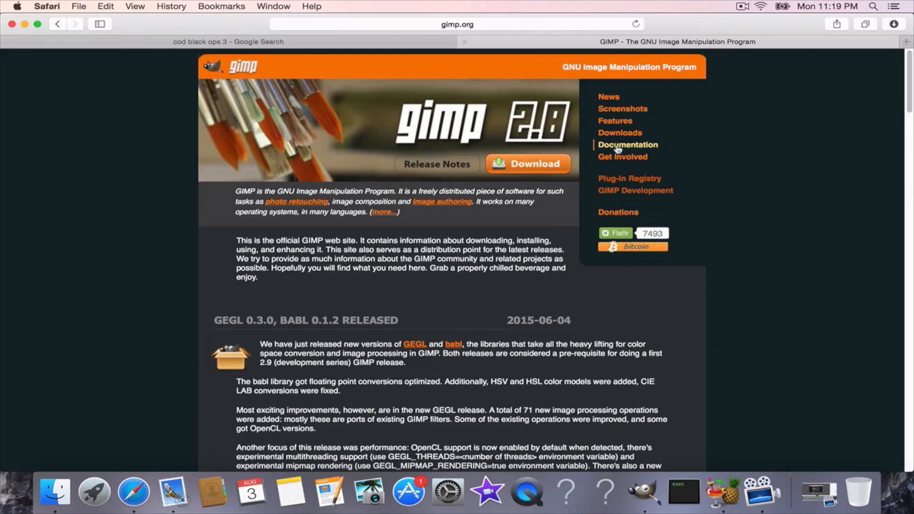
Step: Go from the GIMP home page to the gimp.org Downloads page via the sidebar link
left_click(620, 132)
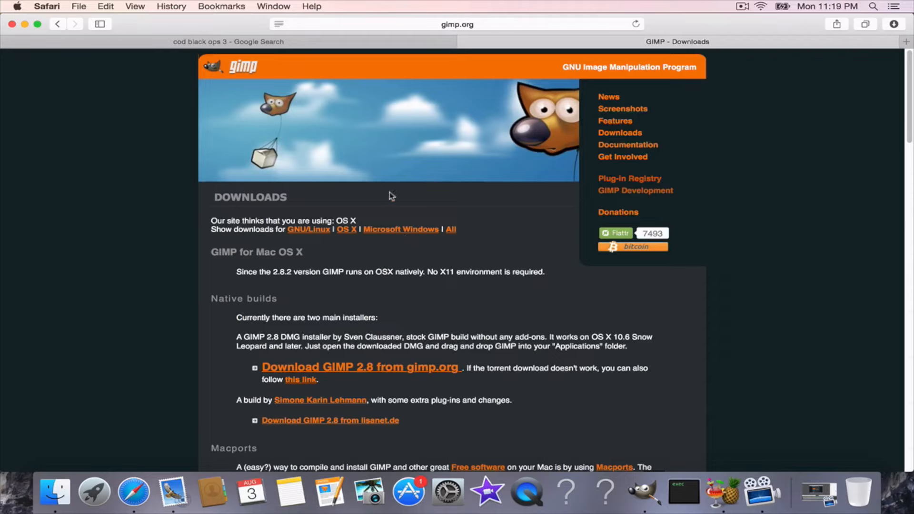
mouse_move(384, 146)
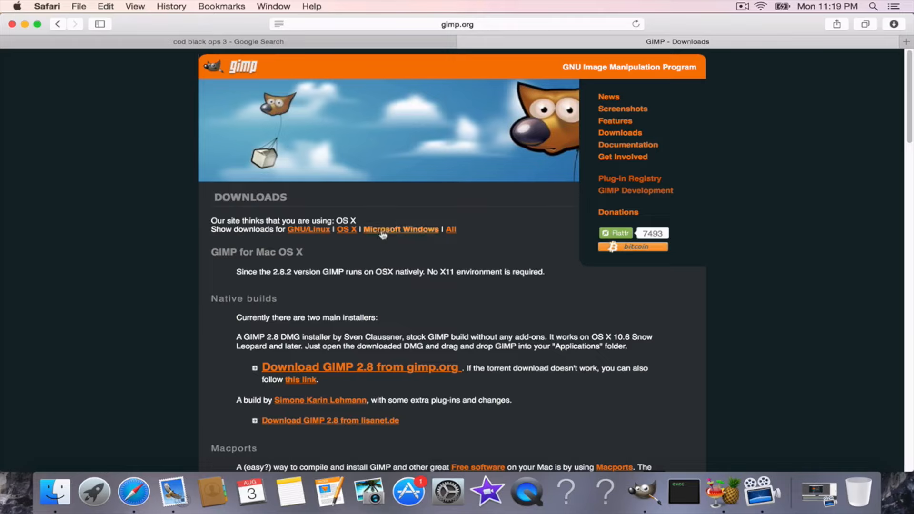
Step: Show the Microsoft Windows installers for GIMP 2.8.14 instead of the OS X builds
left_click(401, 229)
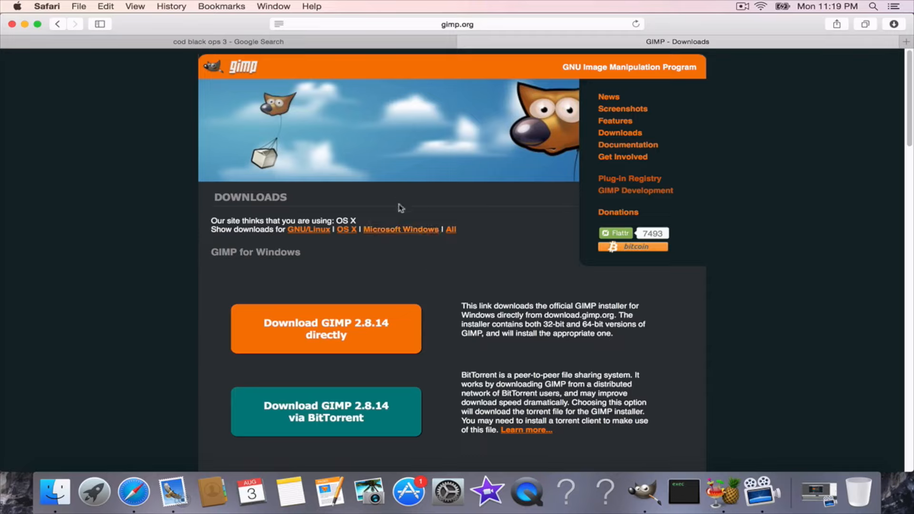
mouse_move(279, 331)
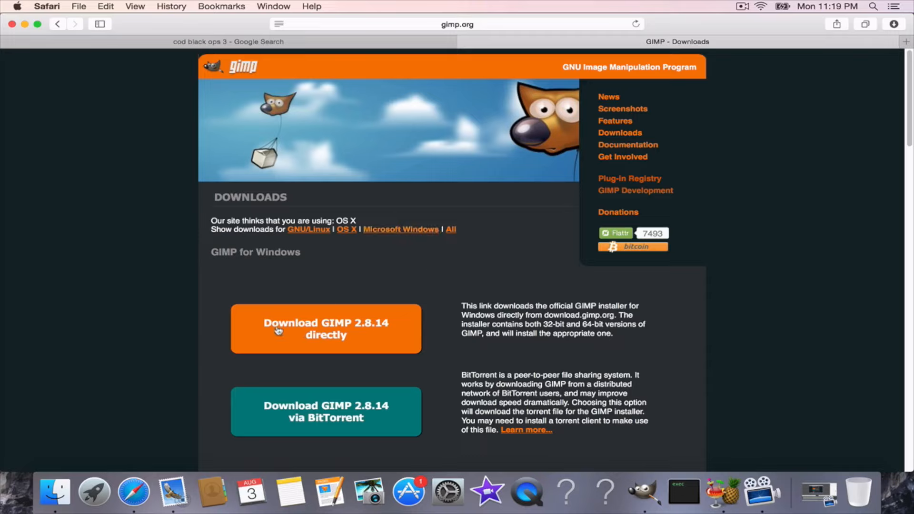
mouse_move(313, 327)
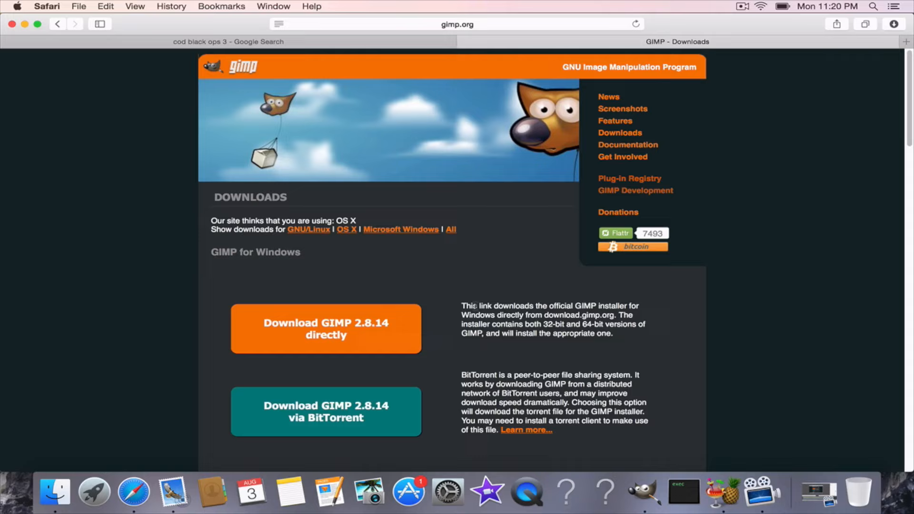
mouse_move(294, 306)
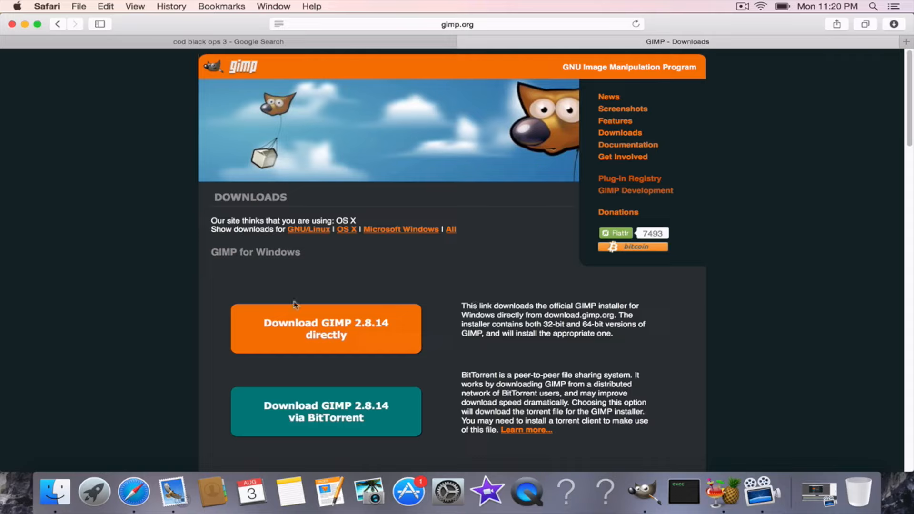
mouse_move(398, 242)
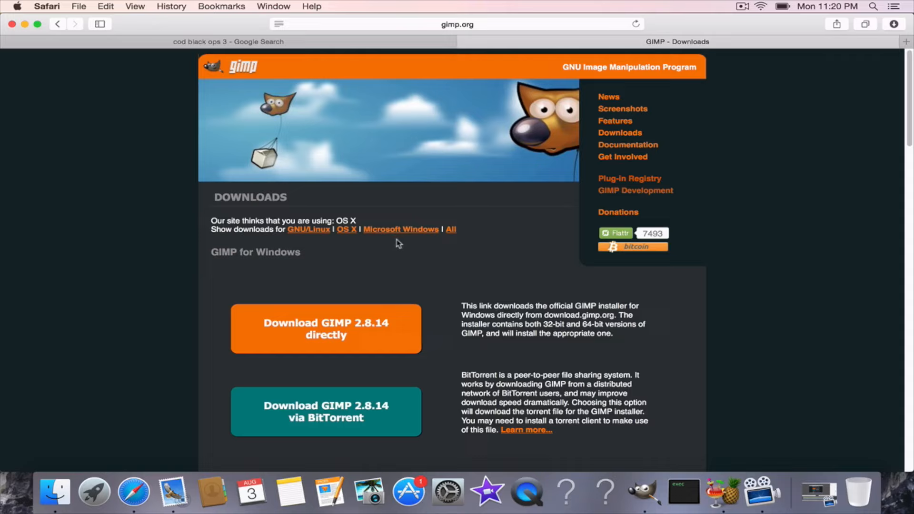
mouse_move(503, 279)
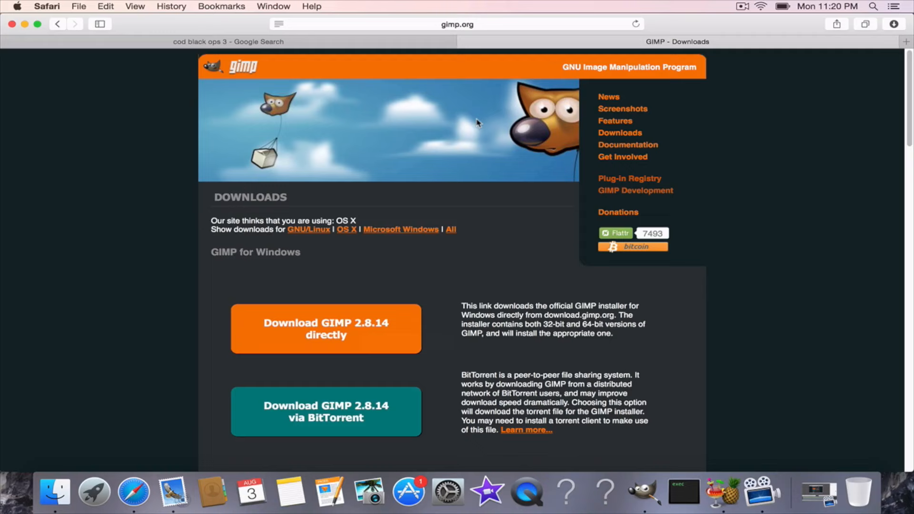
mouse_move(645, 492)
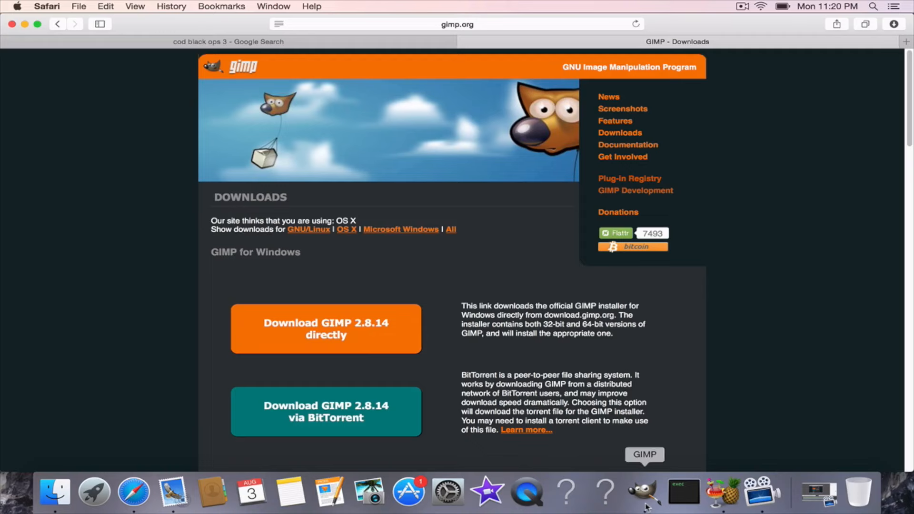
Step: Launch GIMP from the Dock to its empty main window
left_click(644, 493)
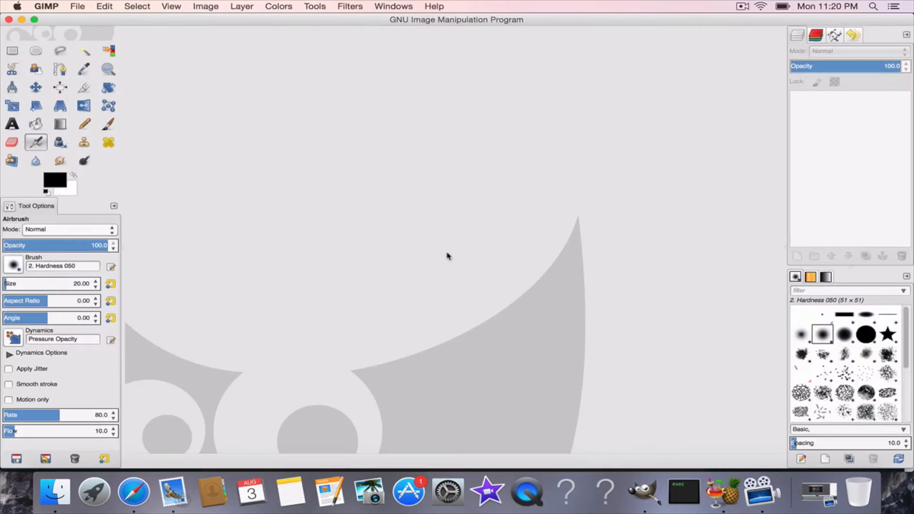
mouse_move(449, 256)
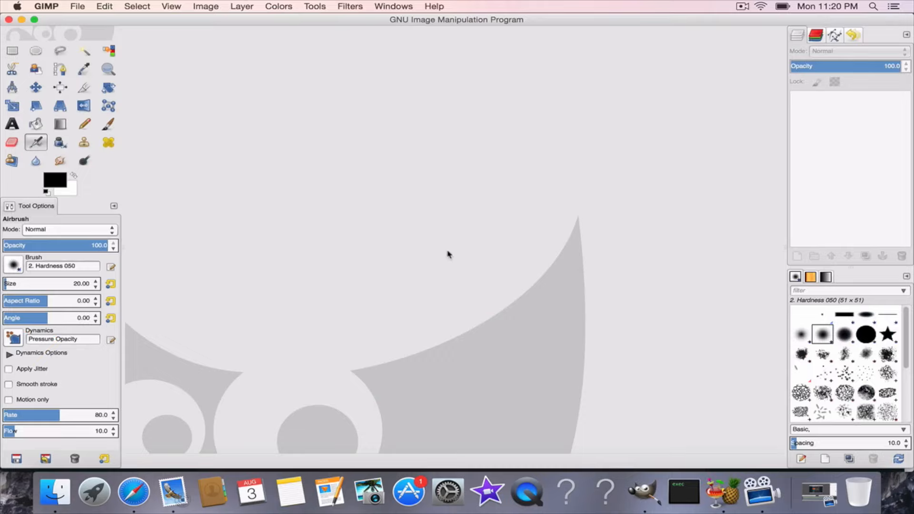
mouse_move(455, 256)
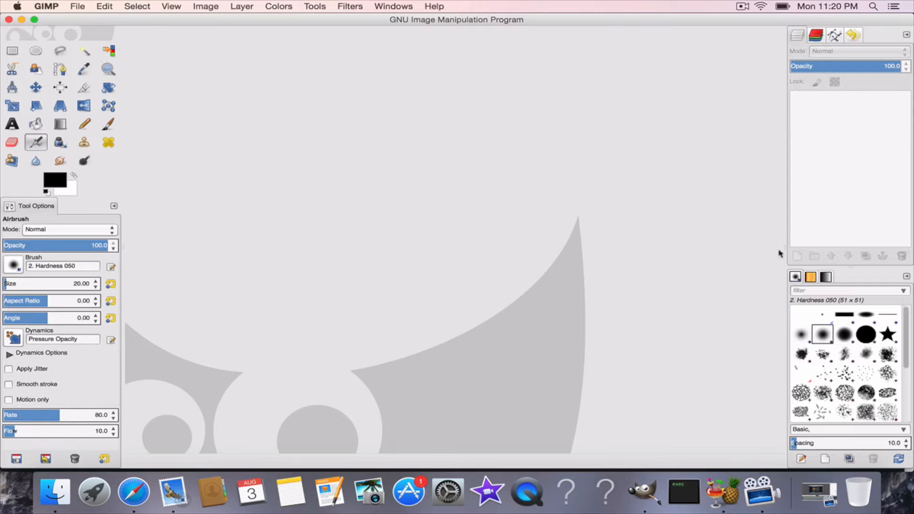
mouse_move(157, 228)
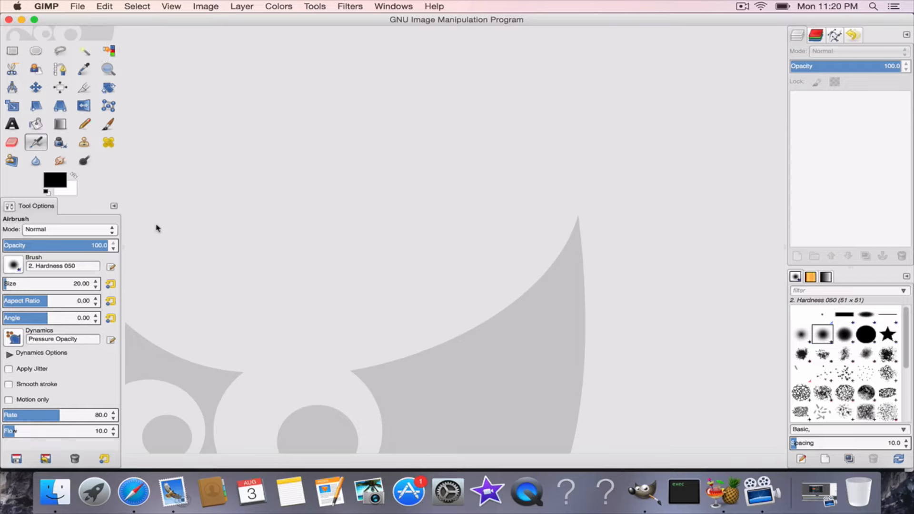
mouse_move(684, 211)
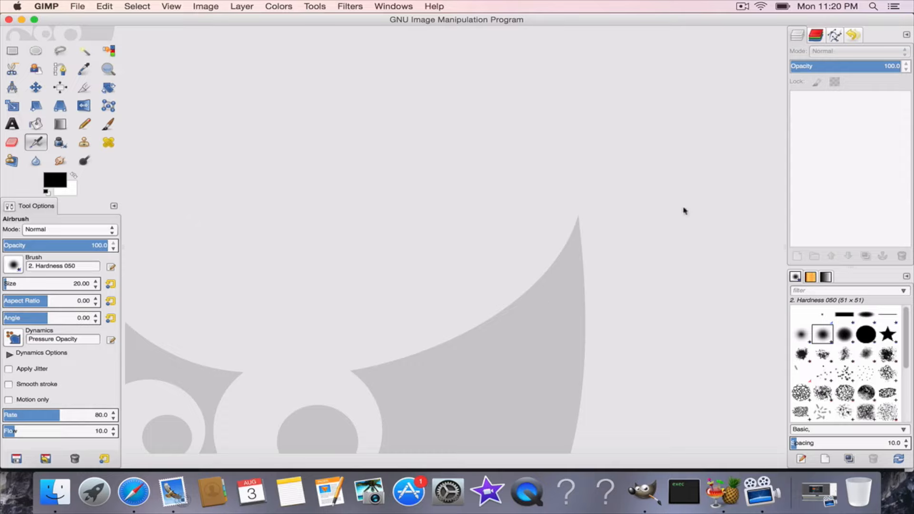
mouse_move(525, 318)
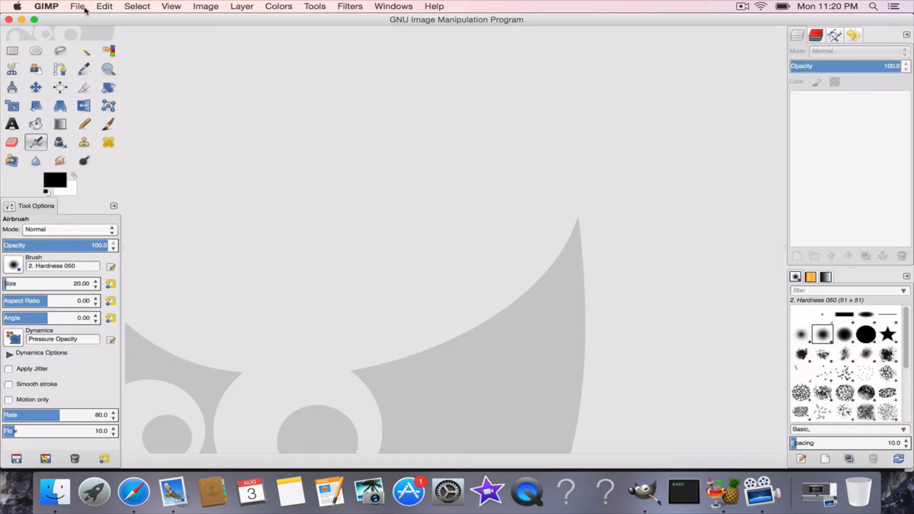
Step: Create a new blank white 1280 × 720 px image with Advanced Options expanded
left_click(77, 7)
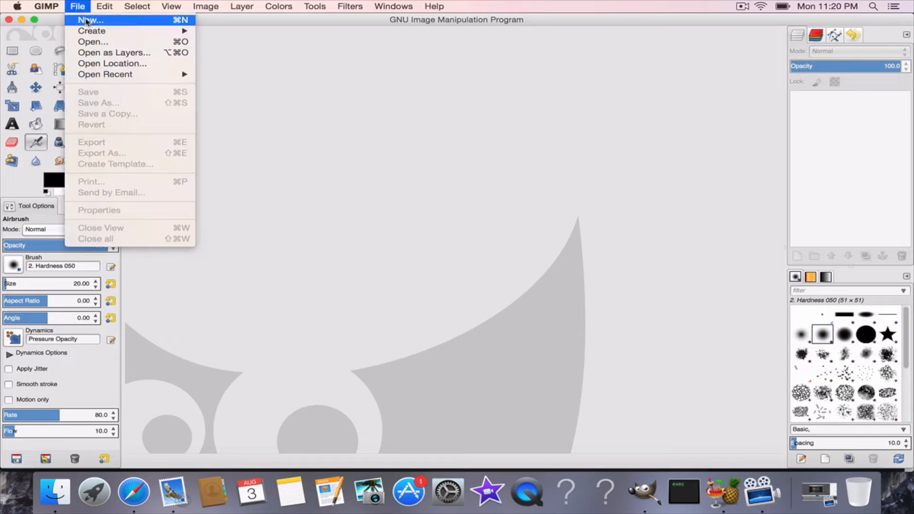
left_click(90, 20)
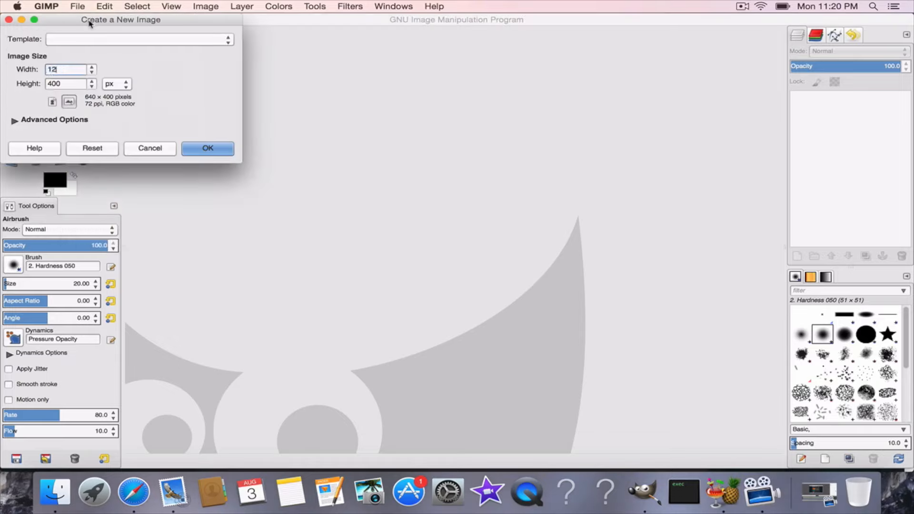
type("720")
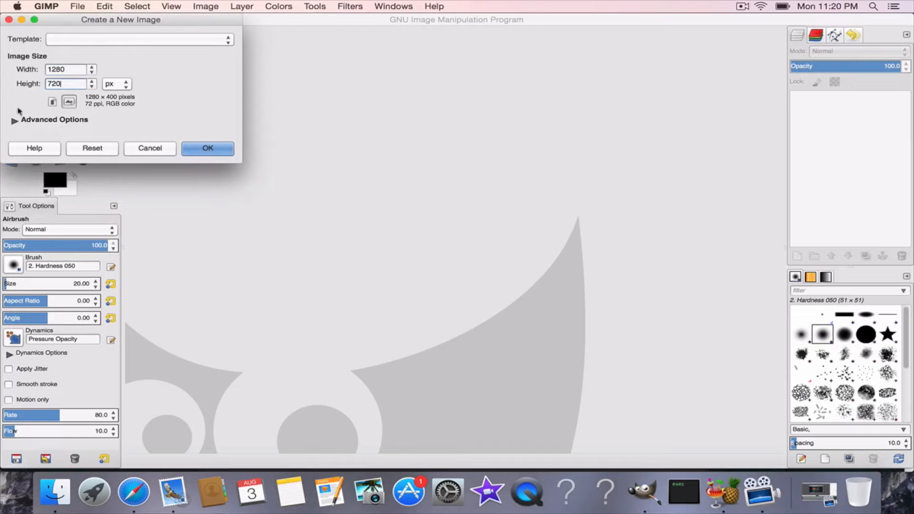
left_click(14, 120)
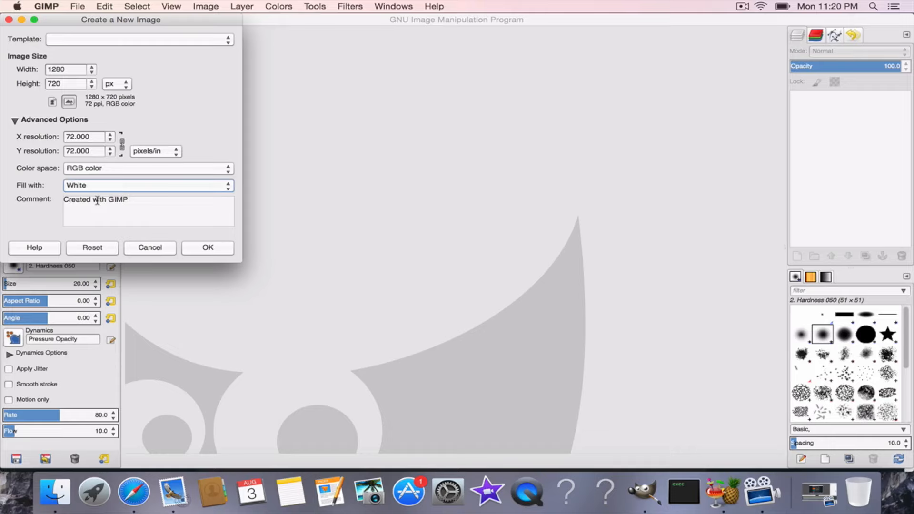
left_click(207, 248)
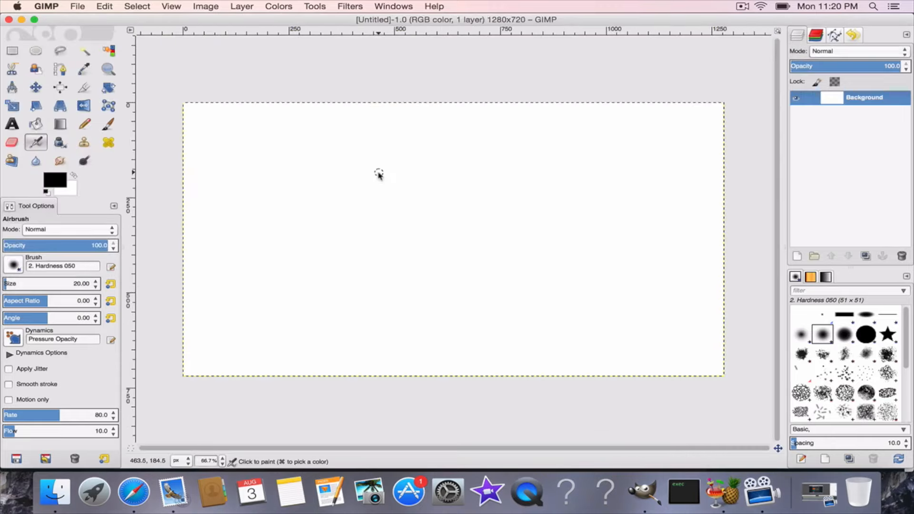
mouse_move(385, 154)
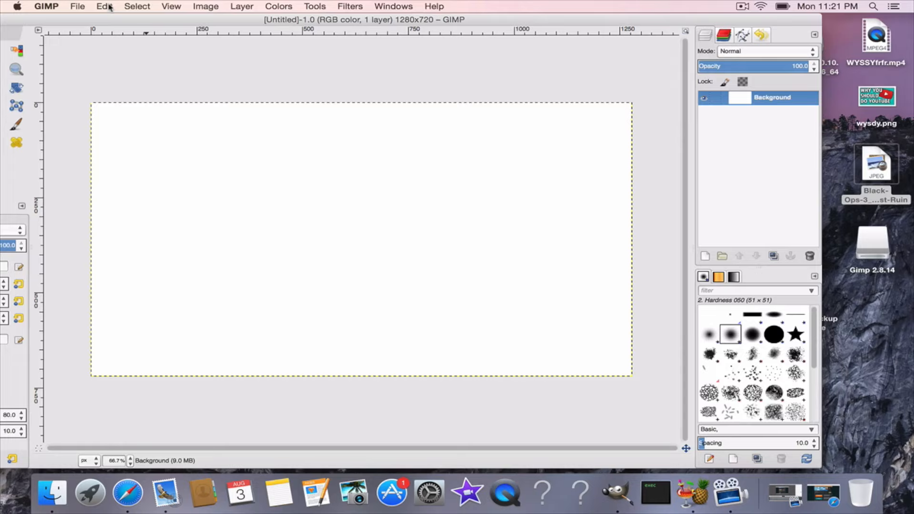
mouse_move(882, 175)
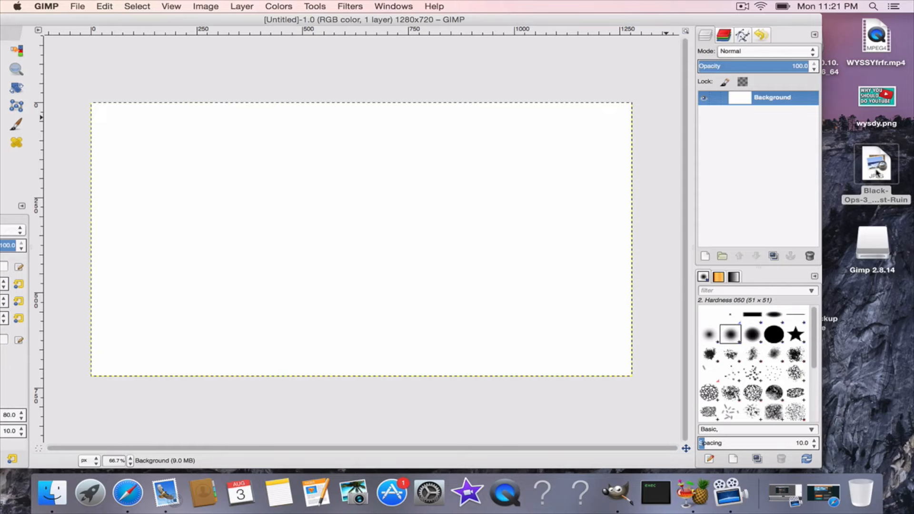
mouse_move(900, 165)
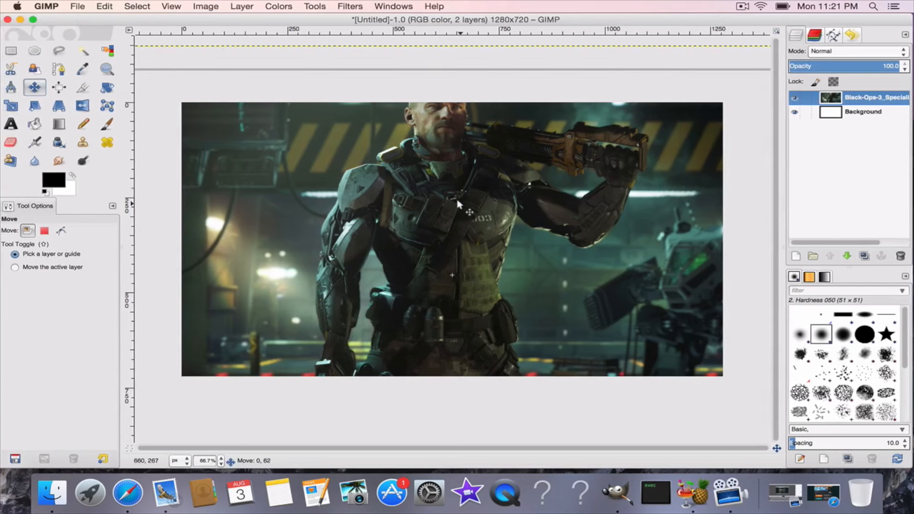
left_click_drag(470, 204, 471, 217)
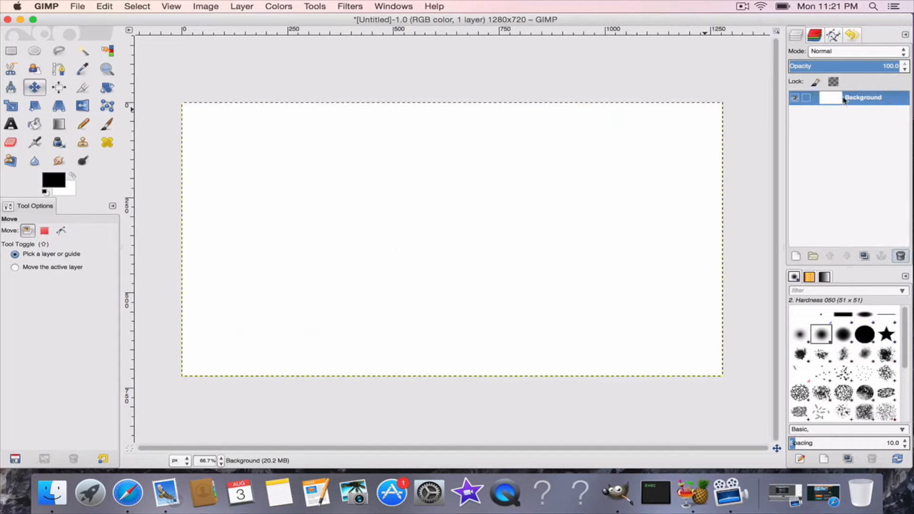
Step: Bucket-fill the white Background layer with solid black
left_click(34, 124)
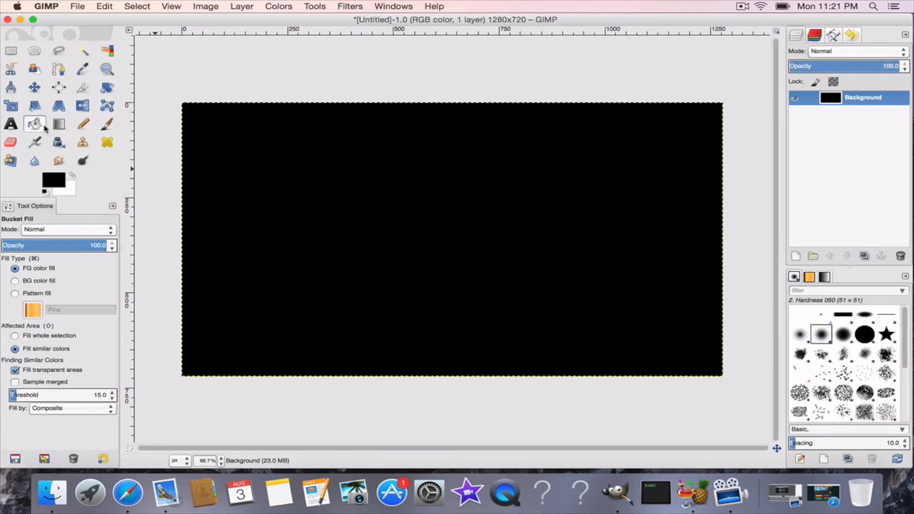
left_click(58, 124)
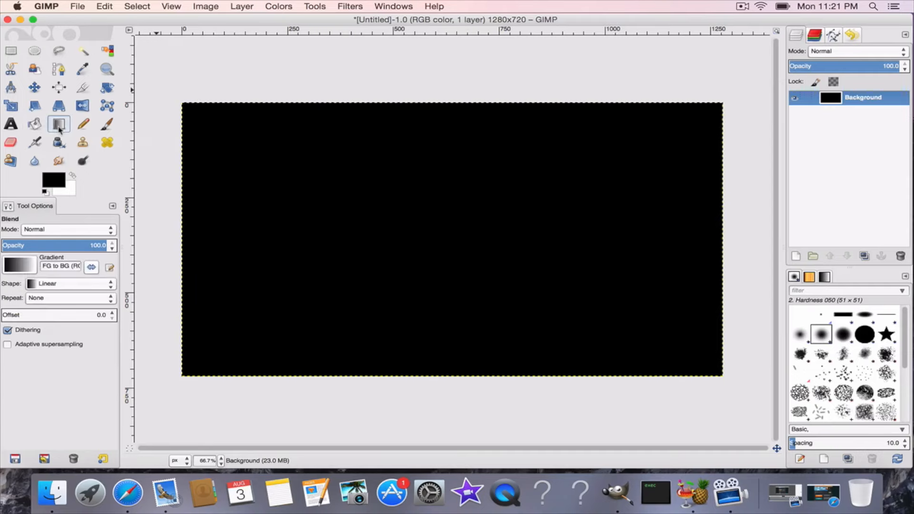
Step: Set the background colour to dark purple 8500b7 so both gradient colours are purple
left_click(52, 180)
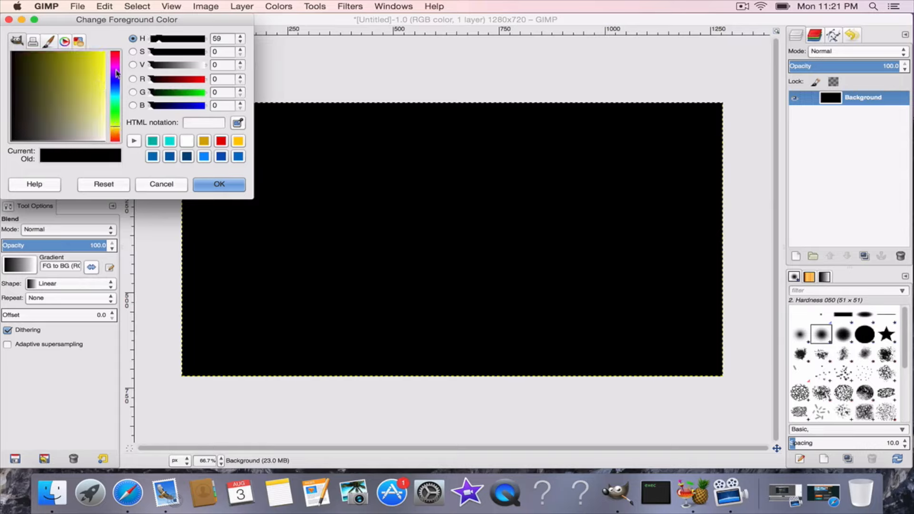
left_click(186, 156)
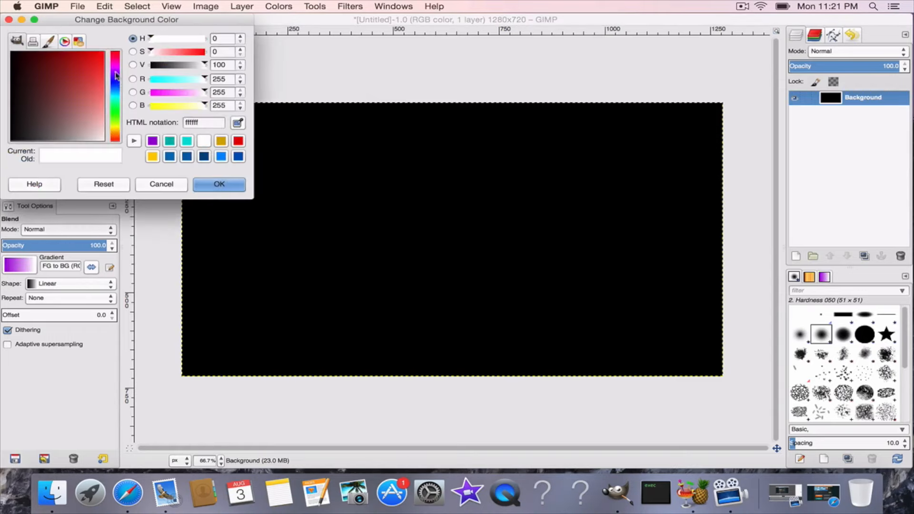
left_click(114, 73)
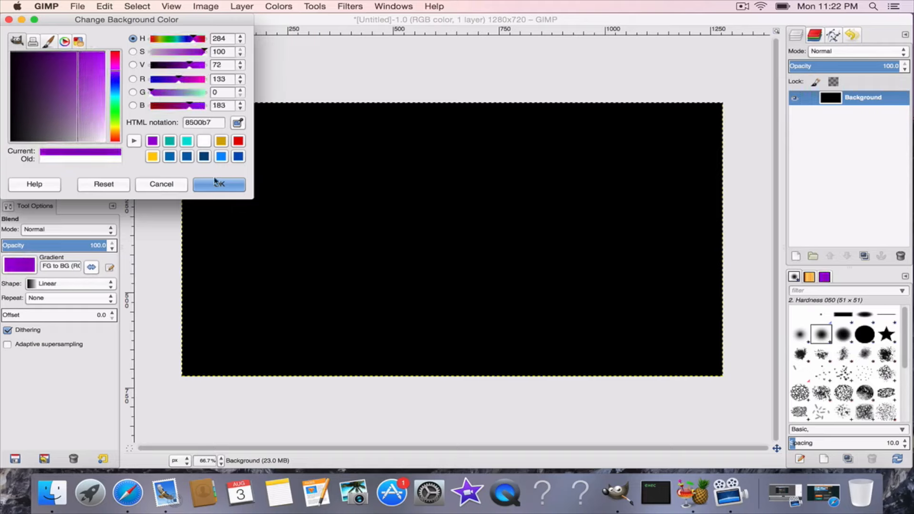
left_click(219, 184)
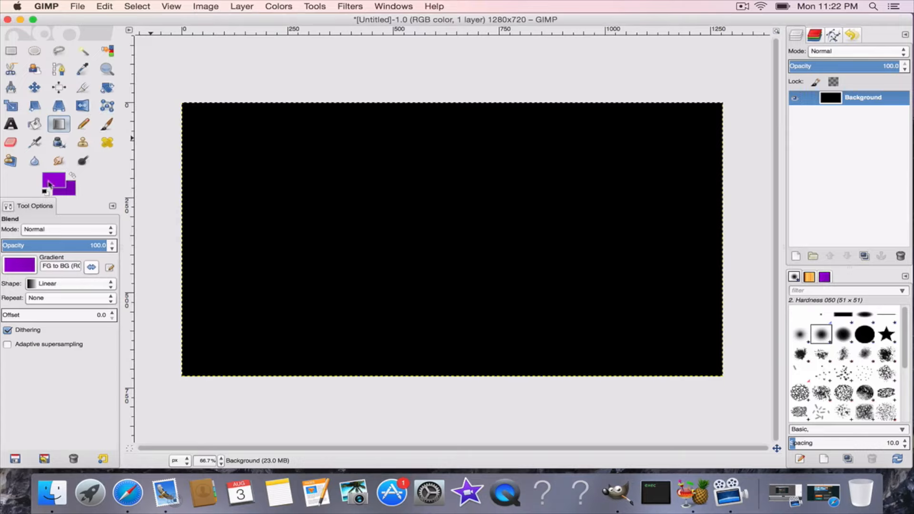
mouse_move(55, 186)
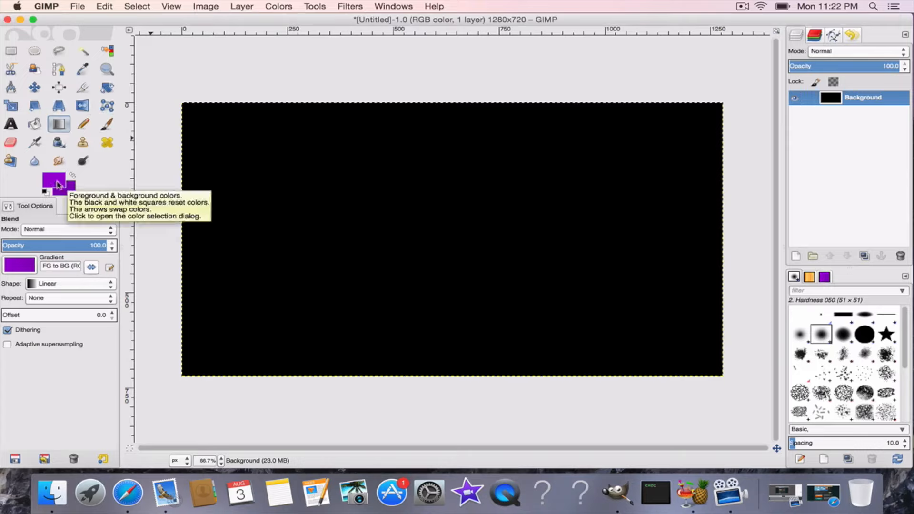
mouse_move(53, 292)
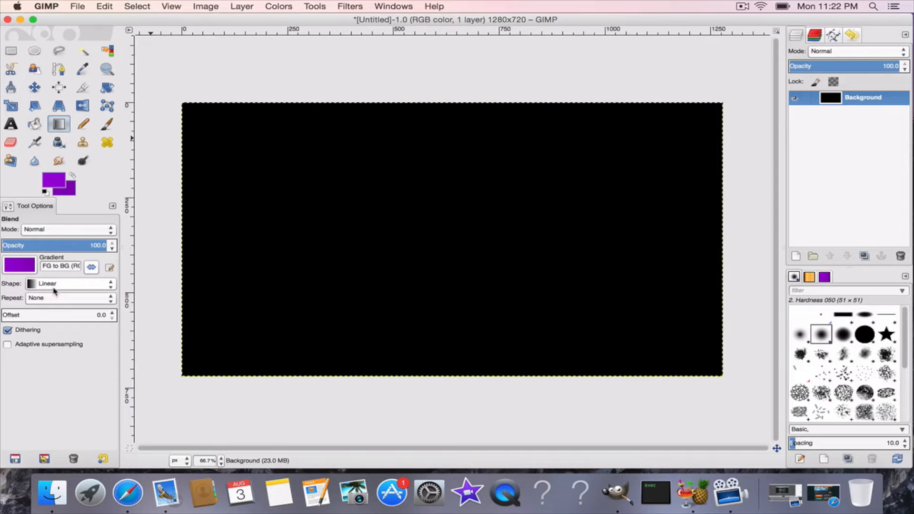
Step: Fill the canvas with a Radial purple gradient glowing brightest near the top centre
left_click(69, 284)
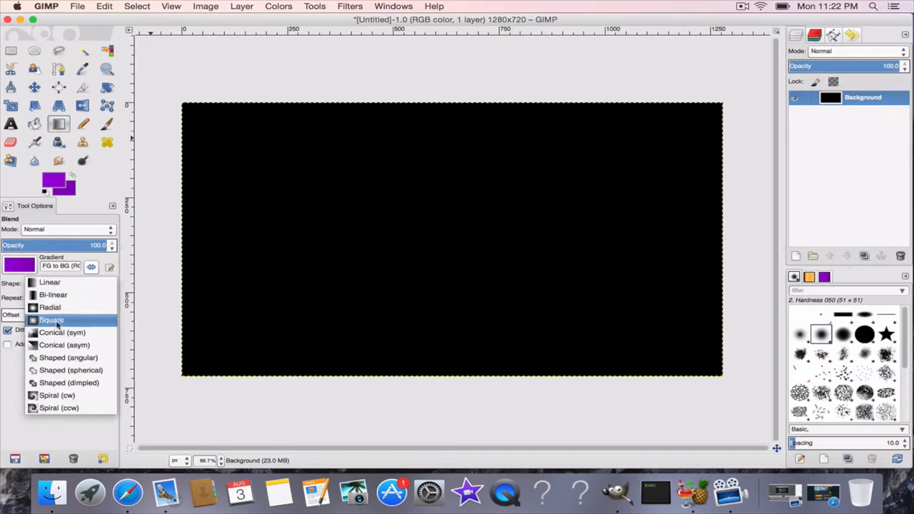
left_click(51, 308)
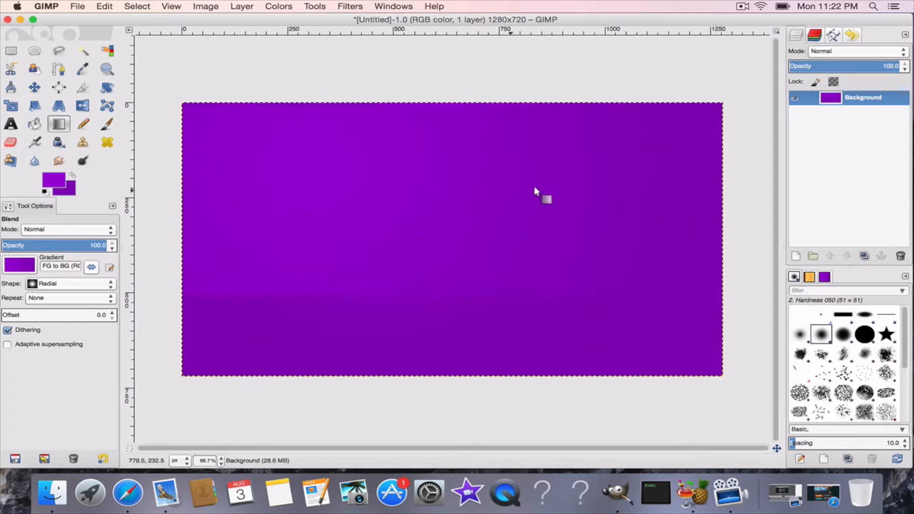
left_click_drag(536, 192, 349, 330)
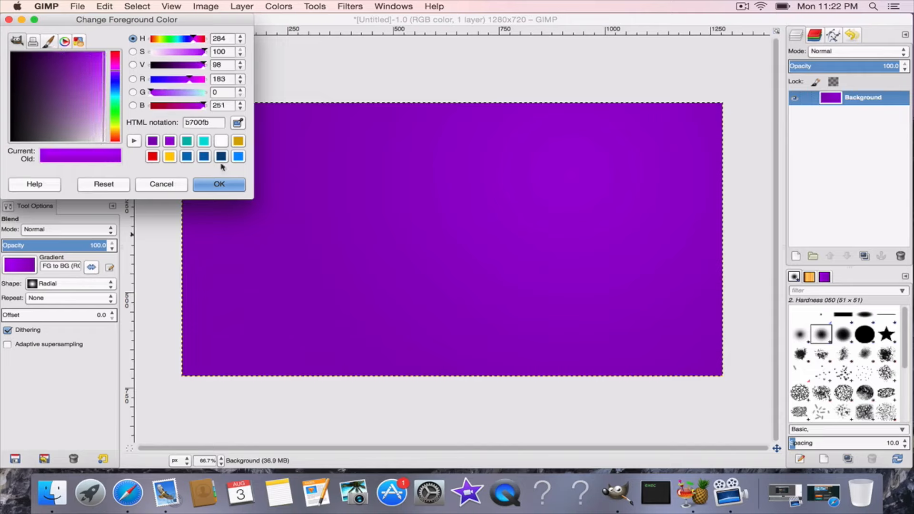
left_click(219, 184)
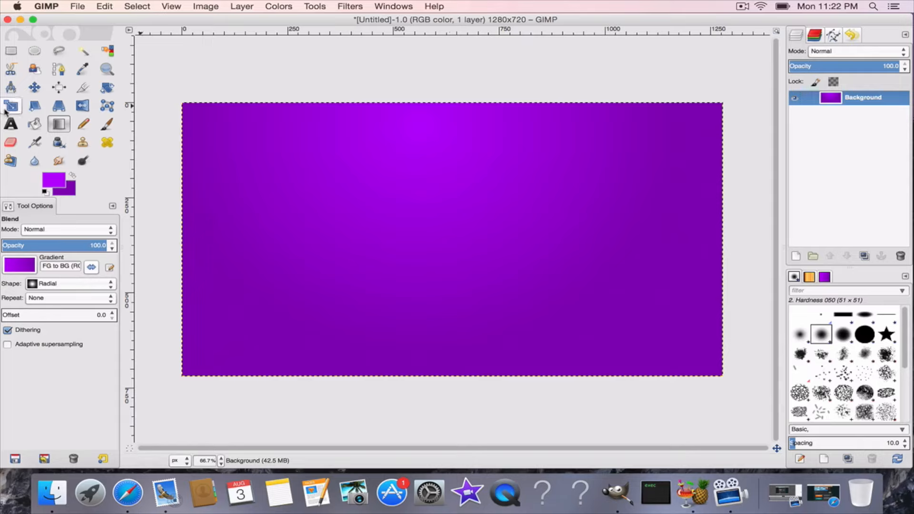
Step: Draw a Text-tool box spanning most of the canvas and start the HOW TO MAKE headline
left_click(35, 87)
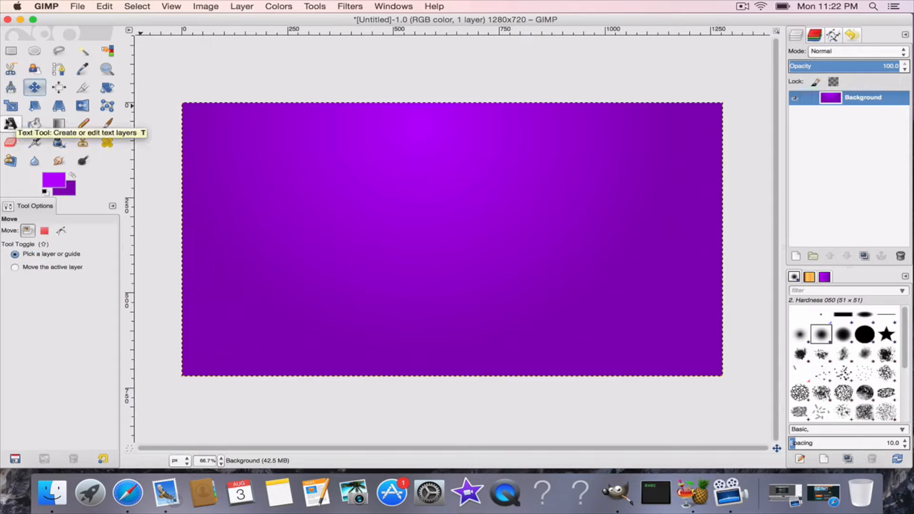
left_click(11, 123)
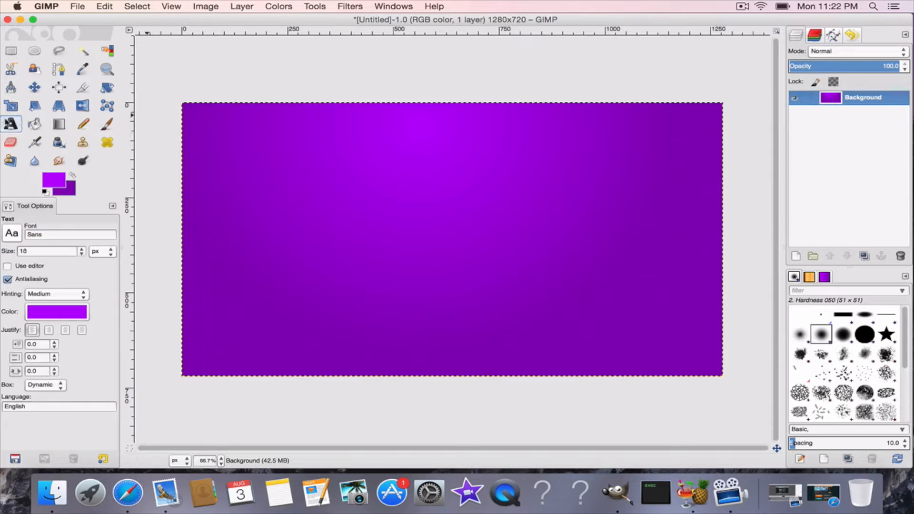
mouse_move(10, 122)
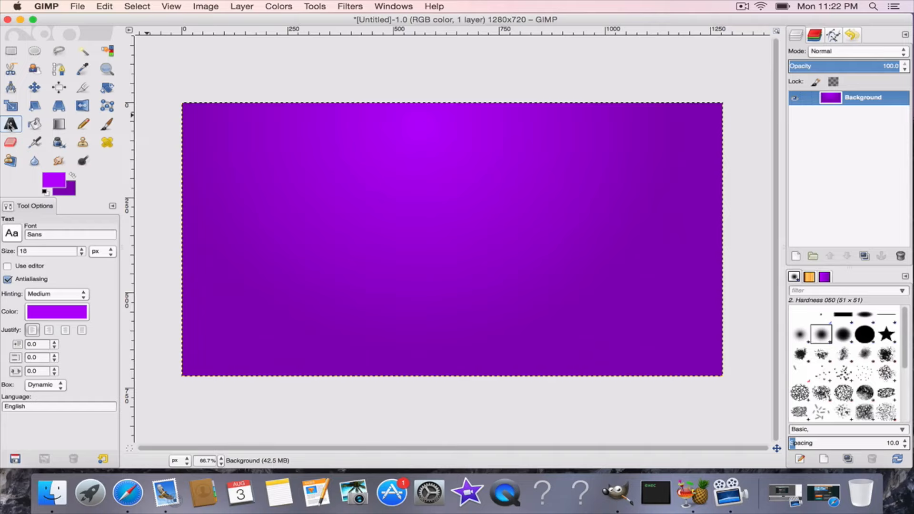
left_click(209, 134)
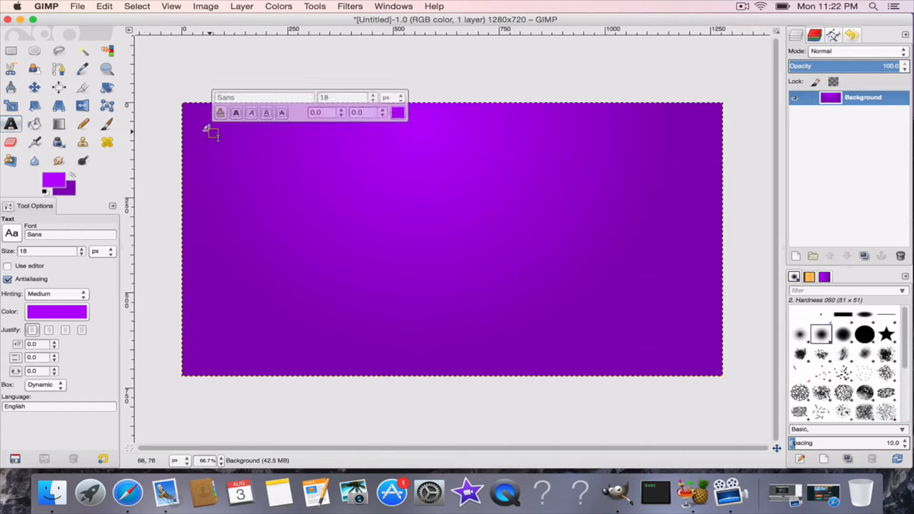
left_click_drag(206, 126, 679, 379)
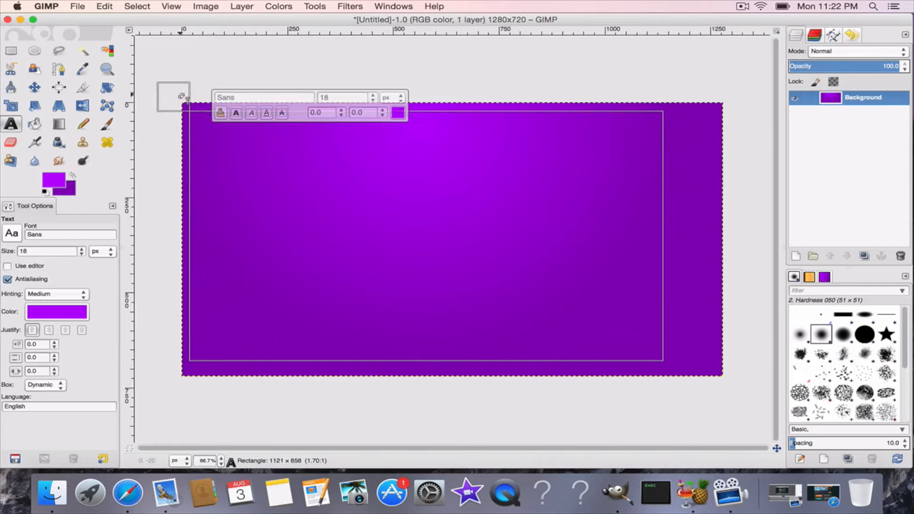
left_click_drag(187, 105, 678, 384)
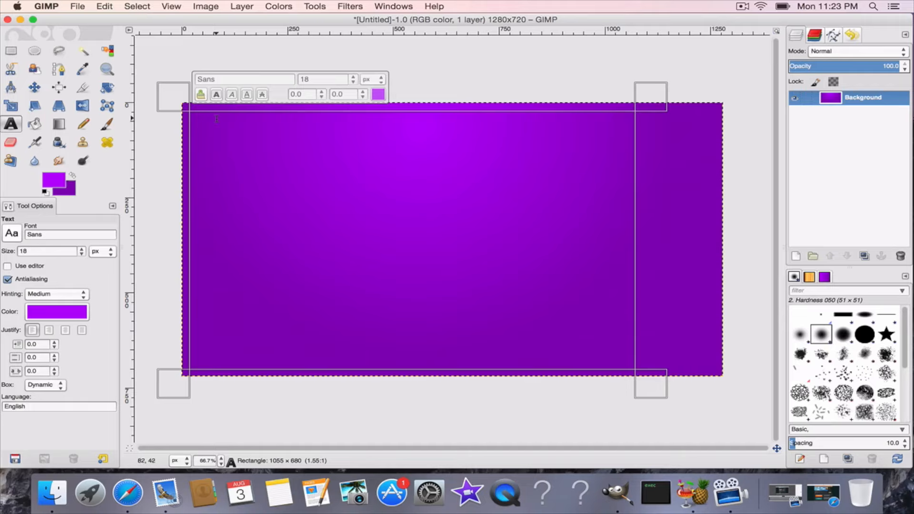
left_click(209, 116)
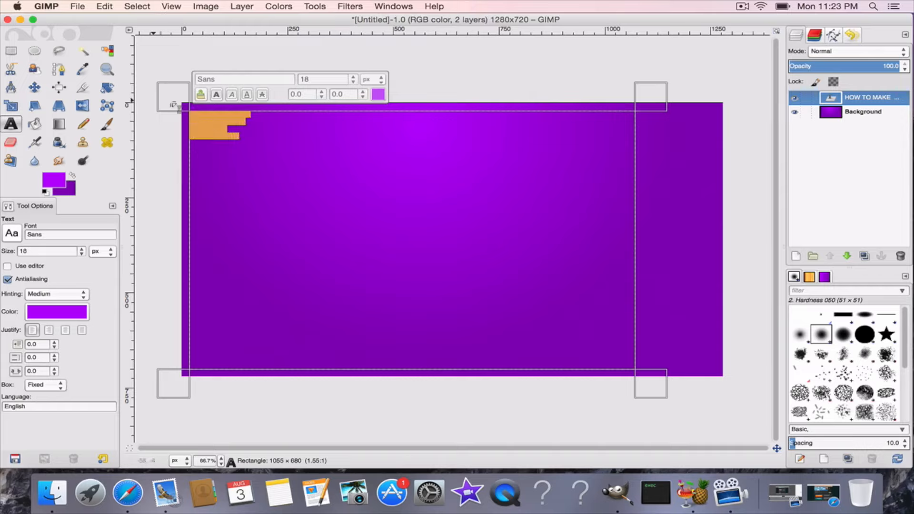
mouse_move(243, 121)
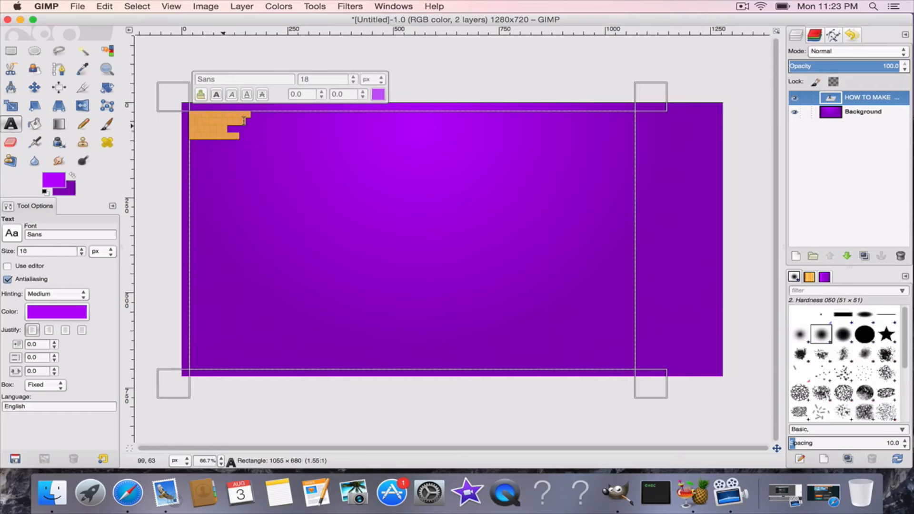
Step: Make the headline white American Purpose type at about 175 px across four lines
left_click(378, 95)
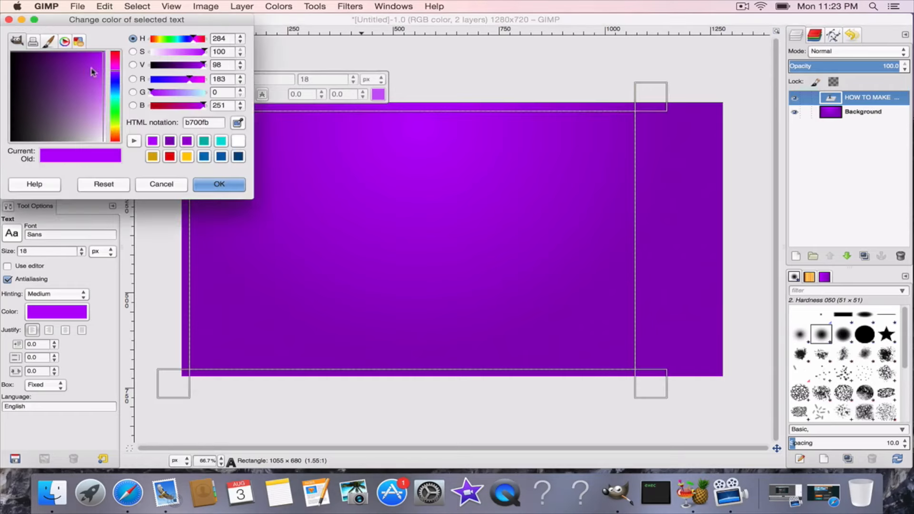
left_click(219, 184)
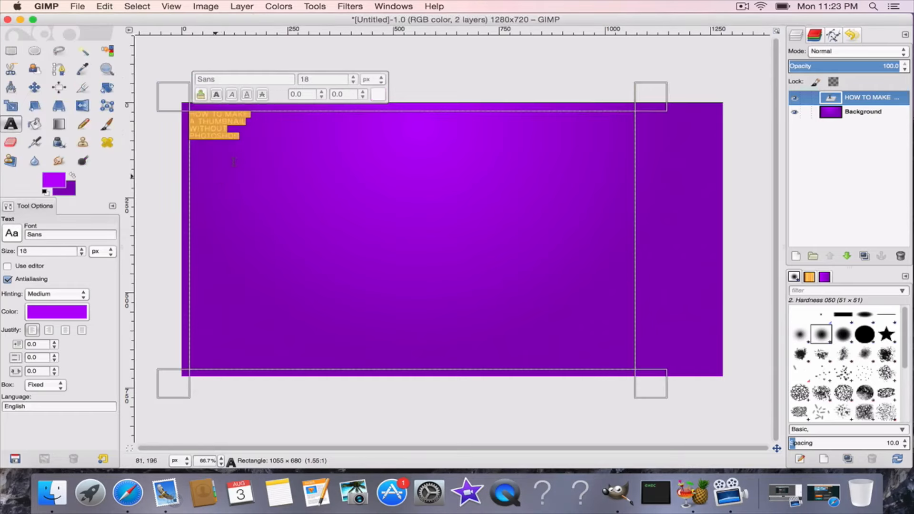
type("am")
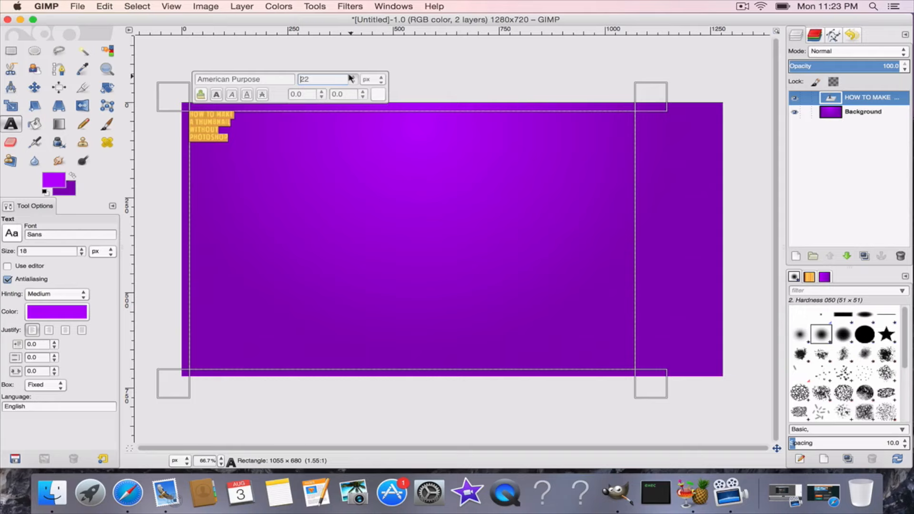
type("116")
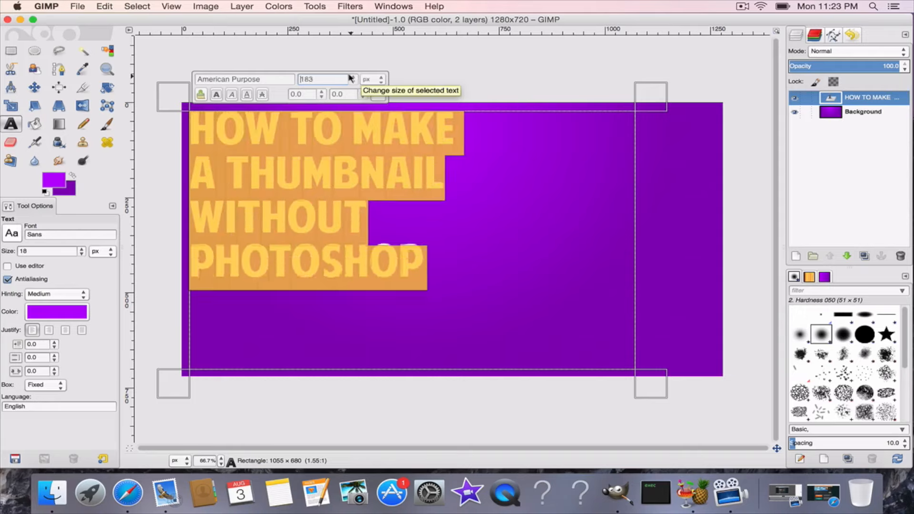
type("209")
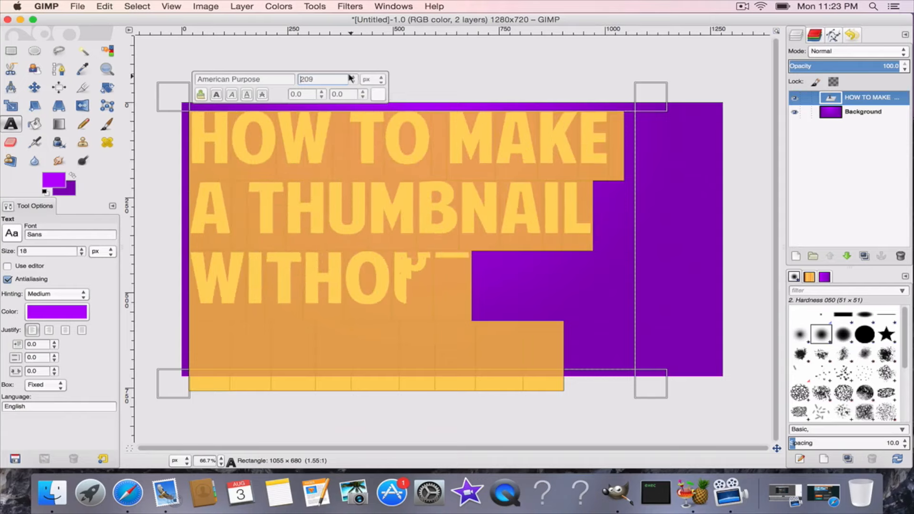
left_click(353, 82)
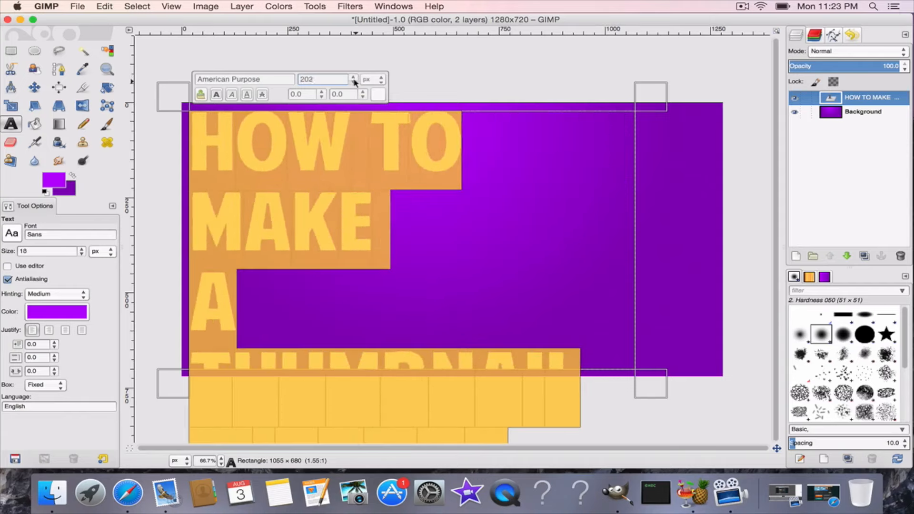
left_click(354, 81)
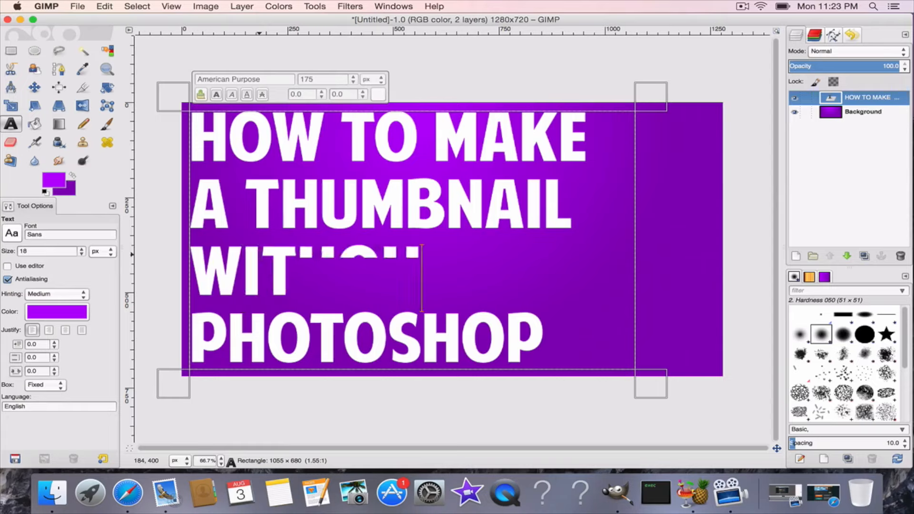
type("HOUT")
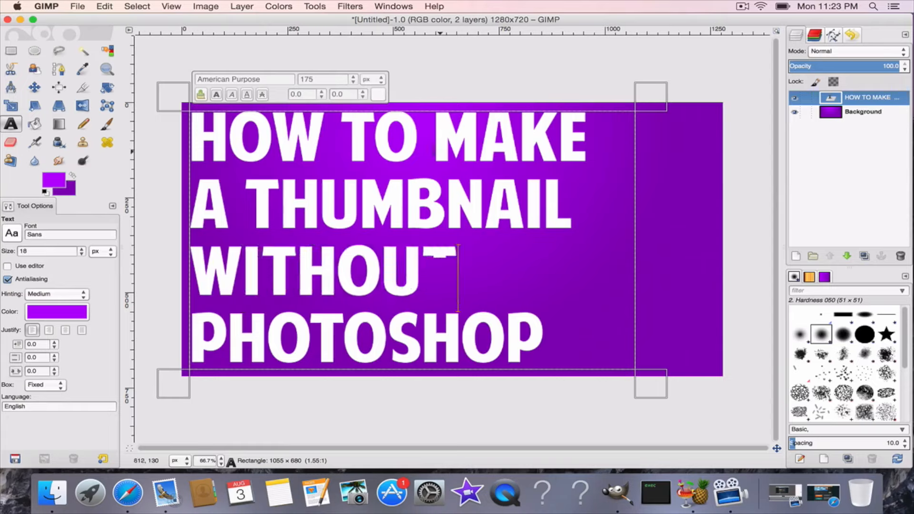
Step: Complete the word WITHOUT so the headline reads HOW TO MAKE A THUMBNAIL WITHOUT PHOTOSHOP
type("T")
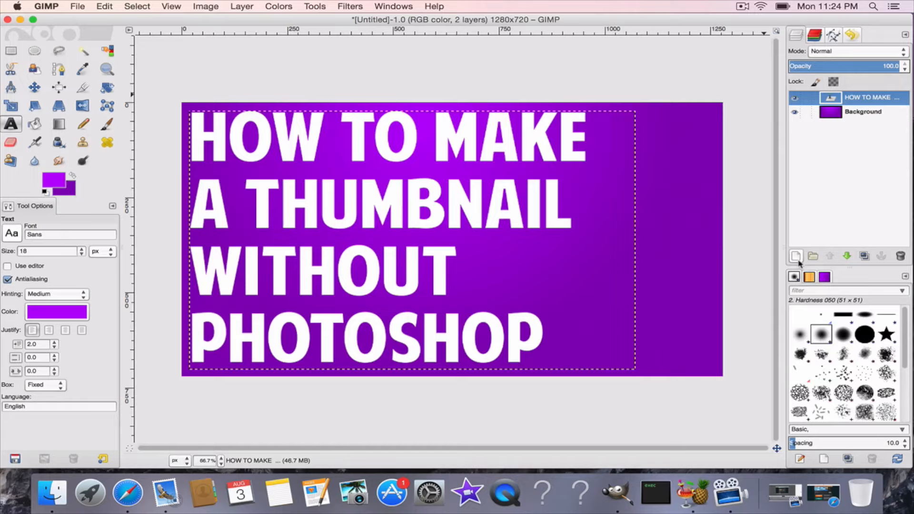
mouse_move(796, 256)
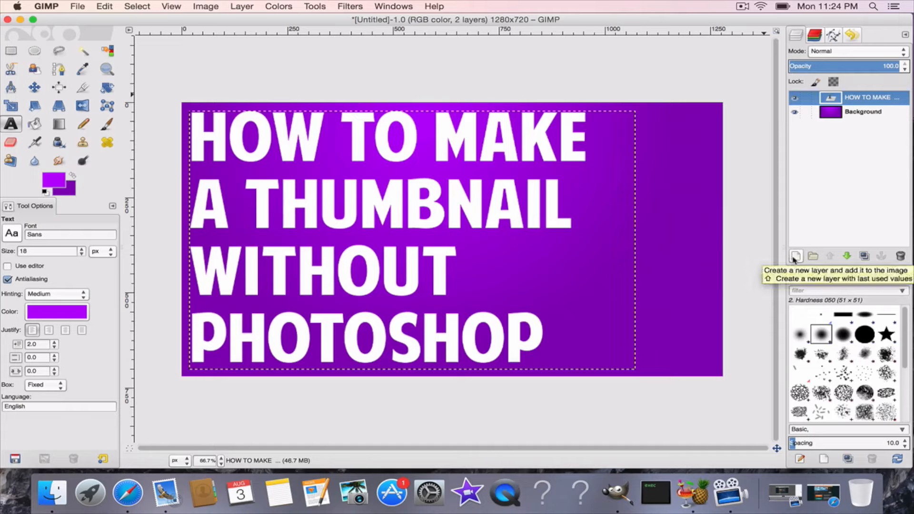
Step: Merge a new blank layer down into the headline, making it a pixel layer, and bring up its Alpha to Selection option
left_click(795, 256)
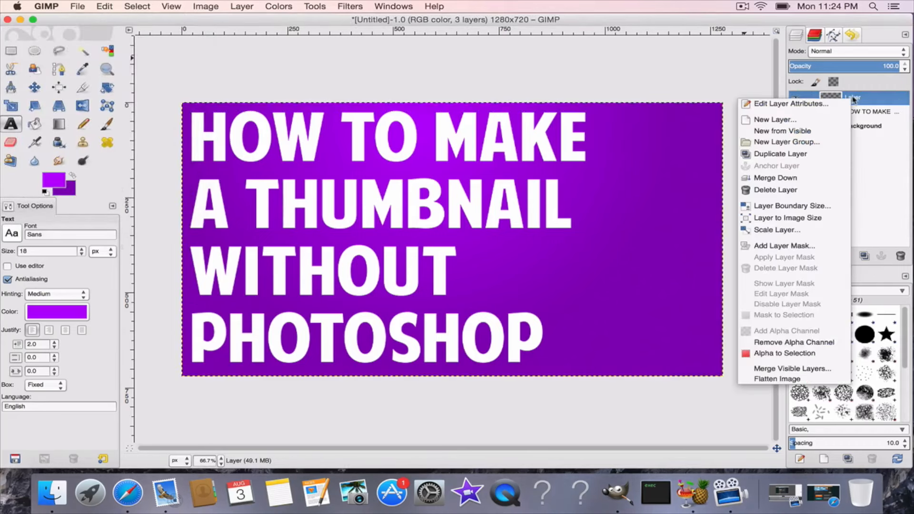
mouse_move(775, 178)
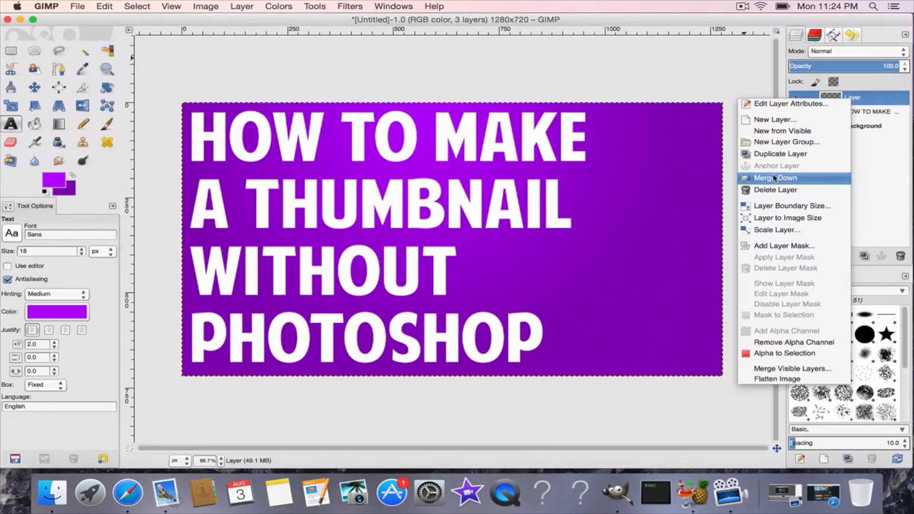
left_click(775, 178)
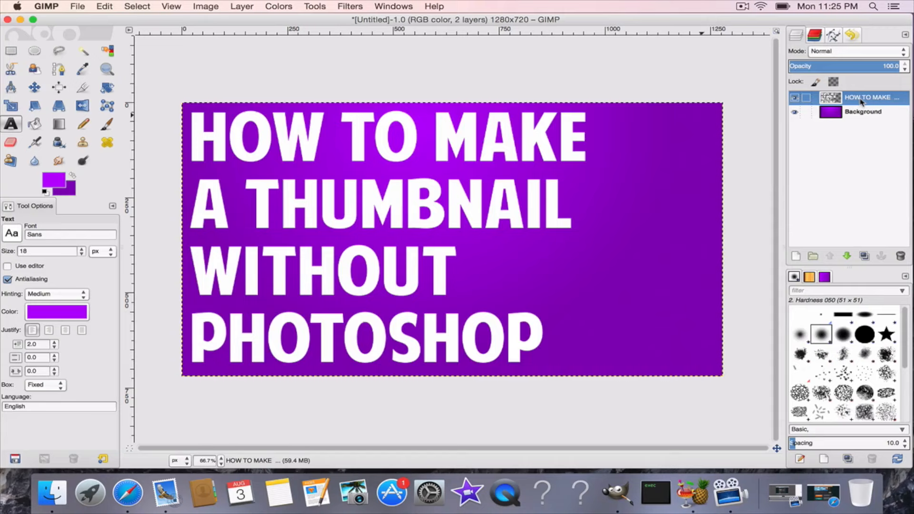
right_click(872, 97)
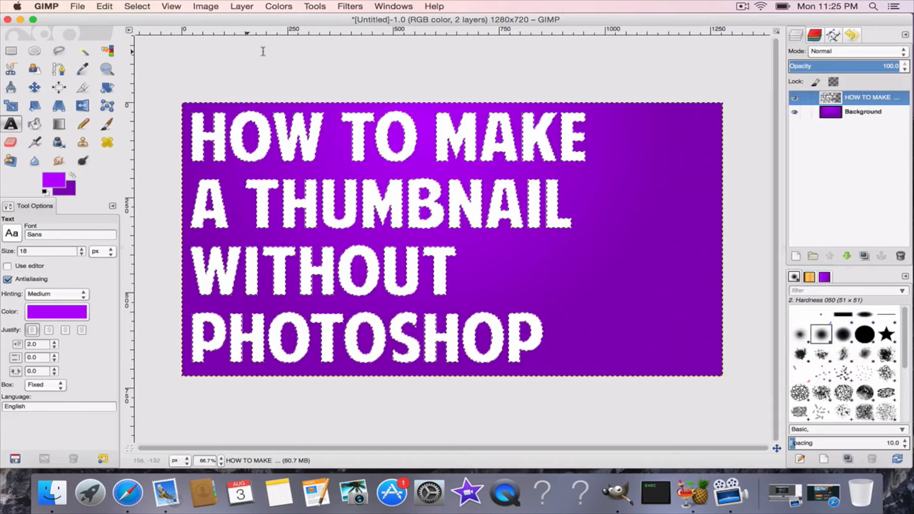
Step: Select the headline letter shapes and grow the selection outward by 4 px
left_click(137, 6)
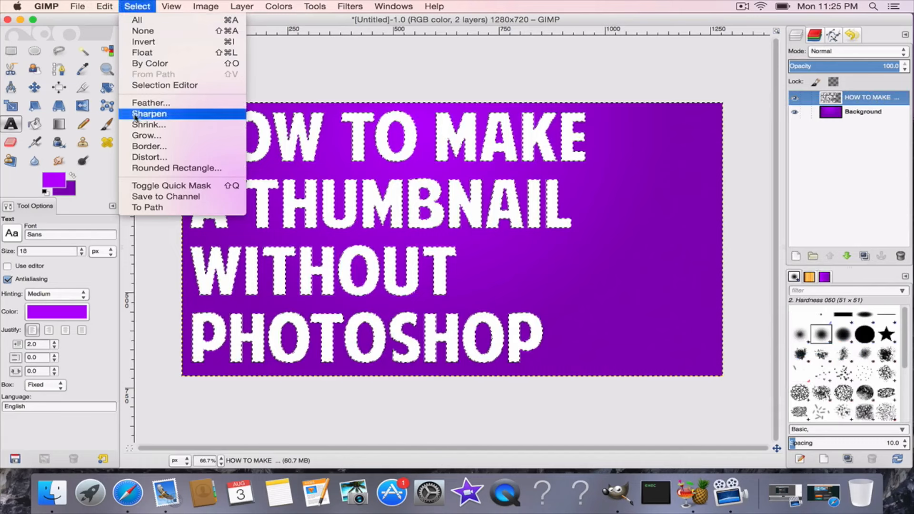
left_click(147, 135)
type("4")
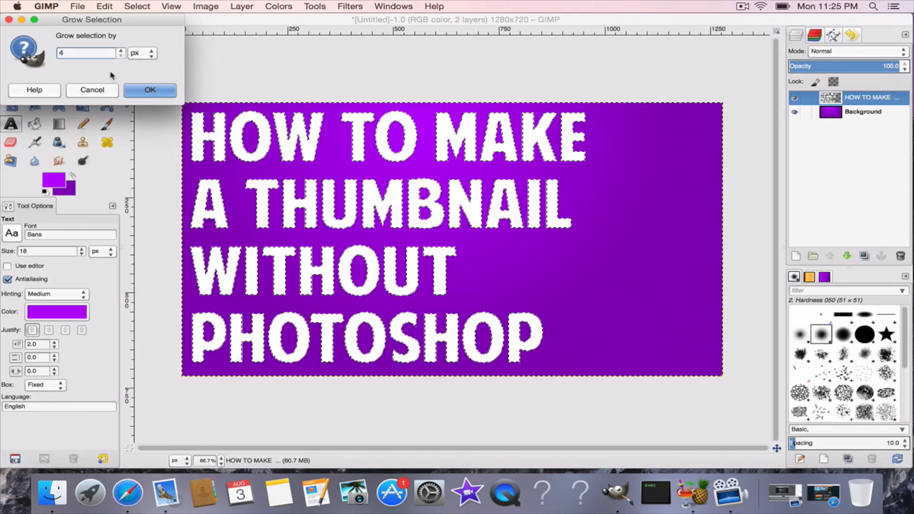
left_click(150, 89)
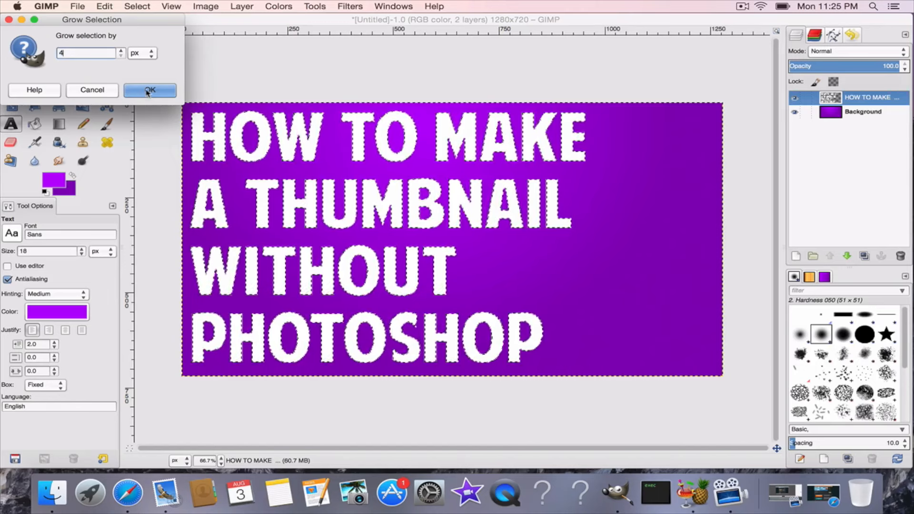
left_click(149, 90)
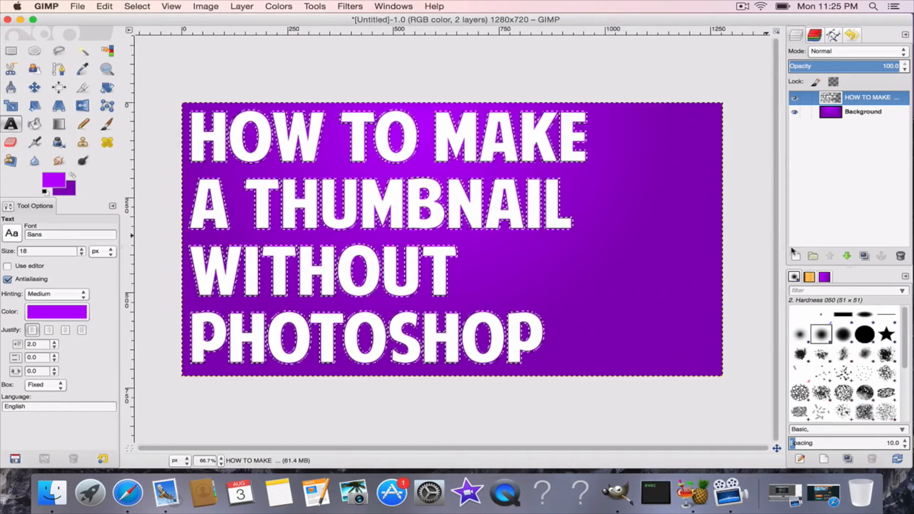
mouse_move(796, 256)
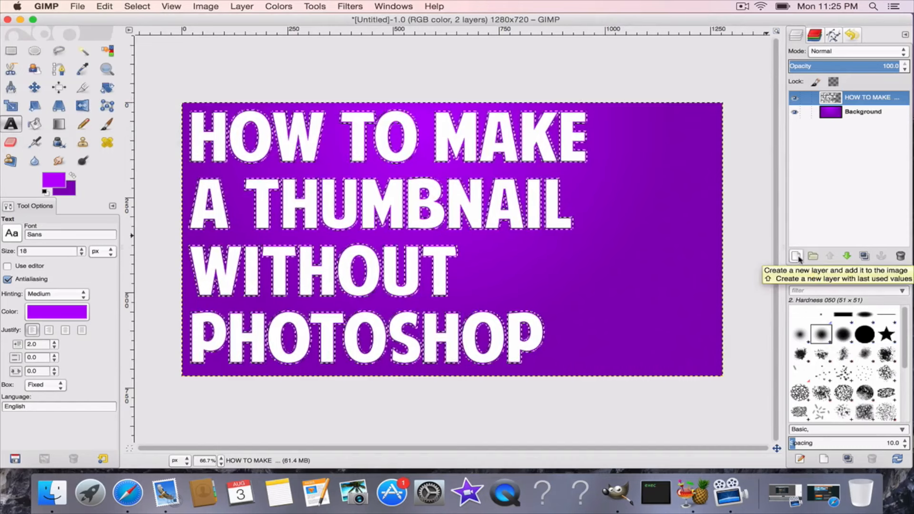
Step: Add a transparent layer under the text and bucket-fill the grown letter selection with black
left_click(796, 255)
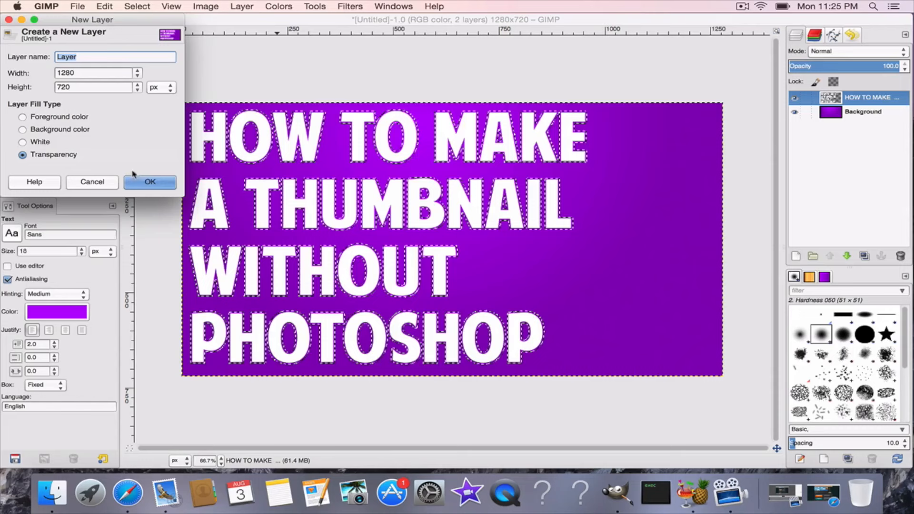
left_click(149, 182)
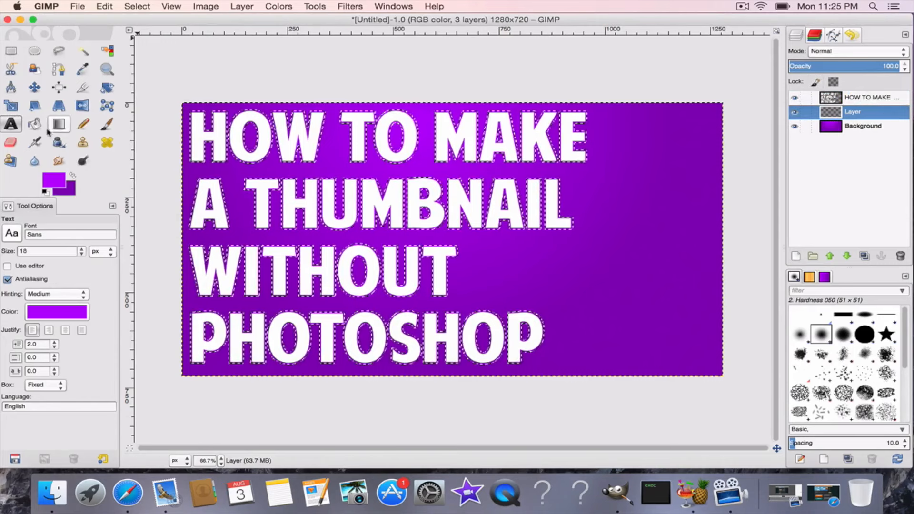
left_click(34, 124)
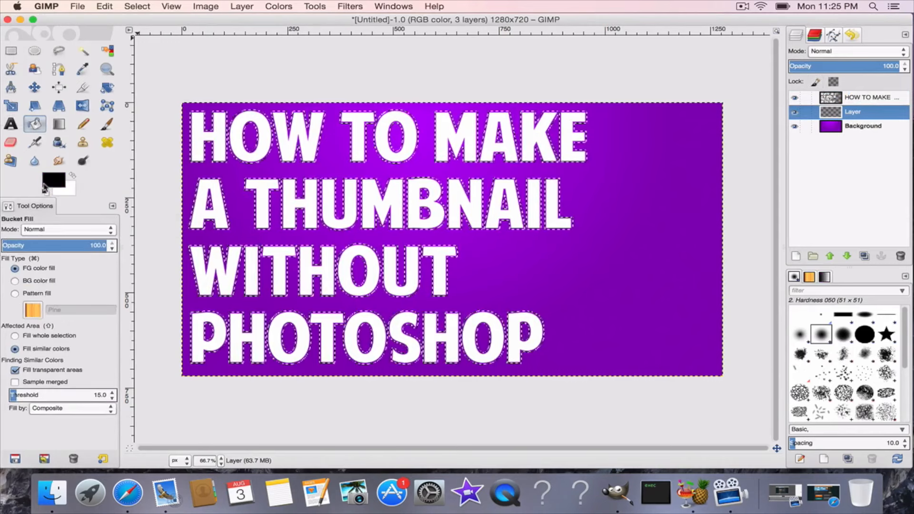
mouse_move(233, 134)
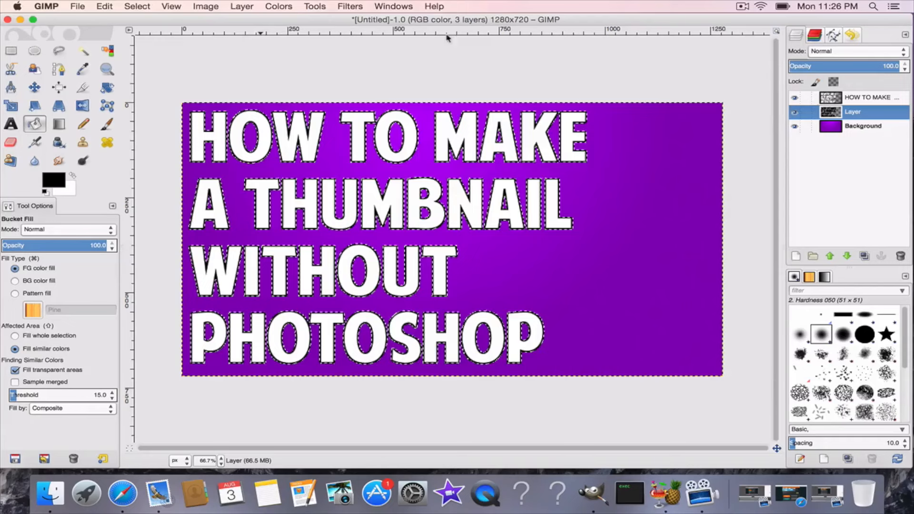
left_click(795, 112)
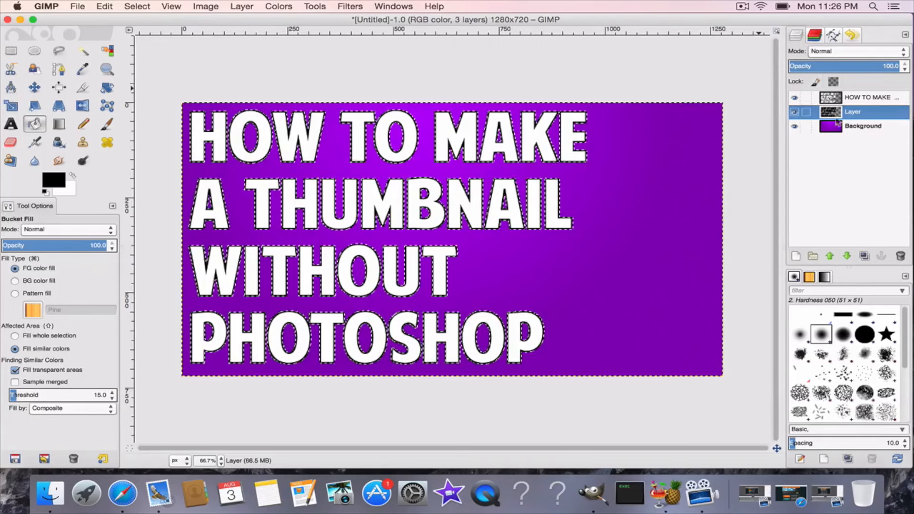
Step: Clear the selection with Select > None and rename the black outline layer 'Drop Shadow'
left_click(137, 7)
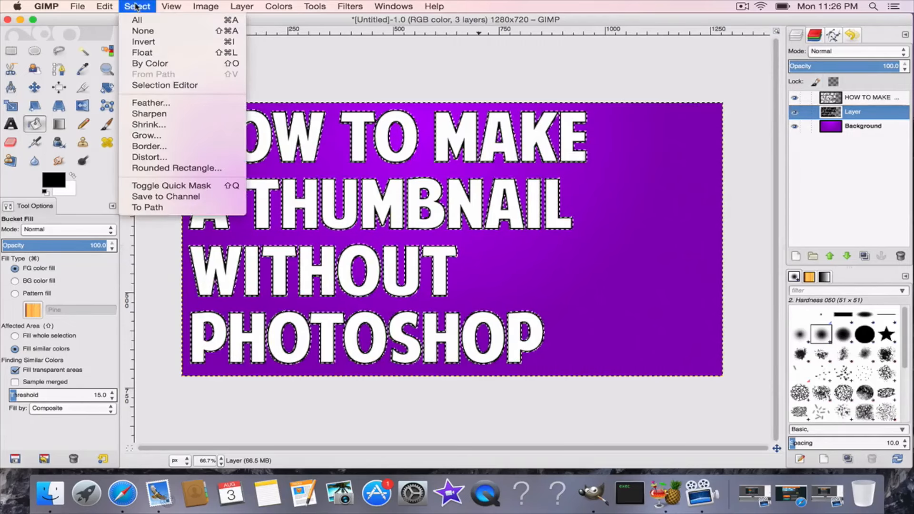
mouse_move(142, 30)
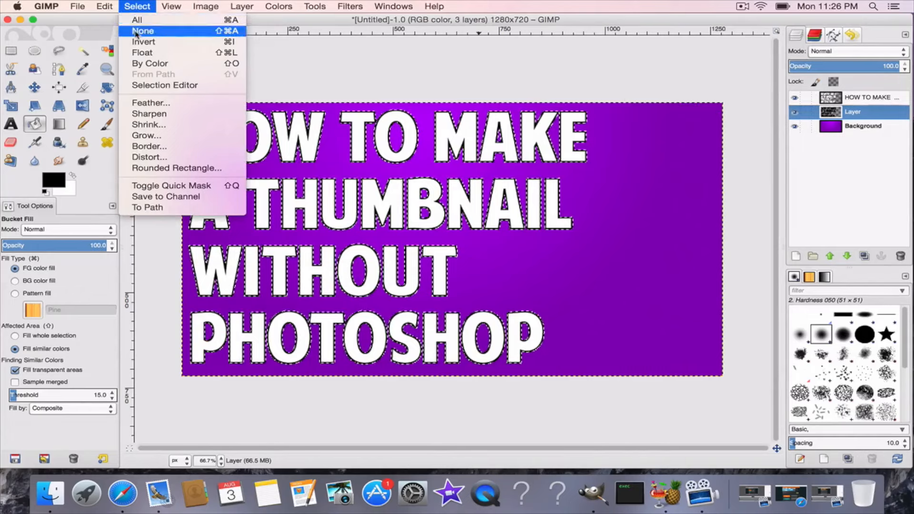
left_click(143, 30)
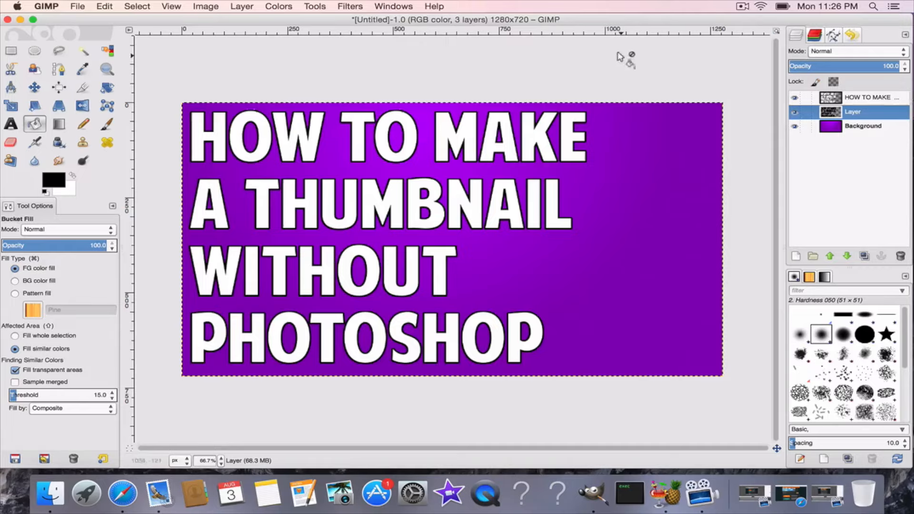
mouse_move(671, 111)
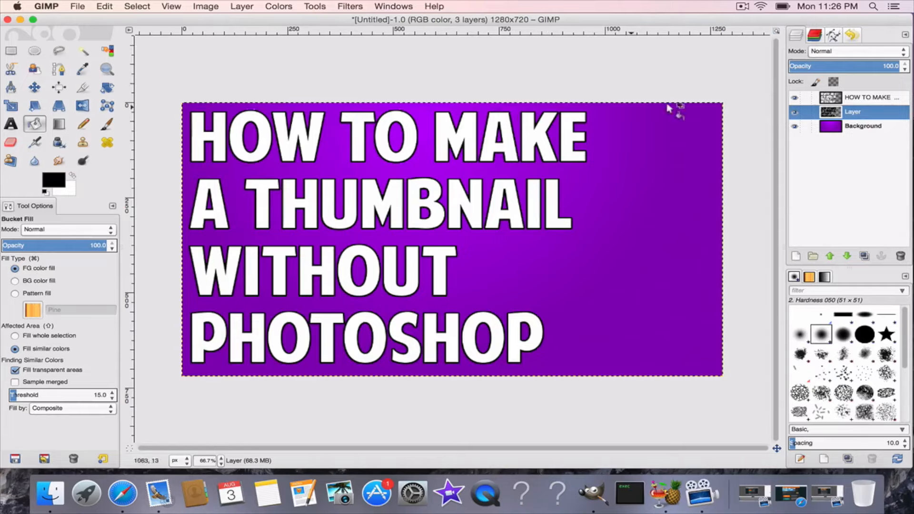
mouse_move(633, 66)
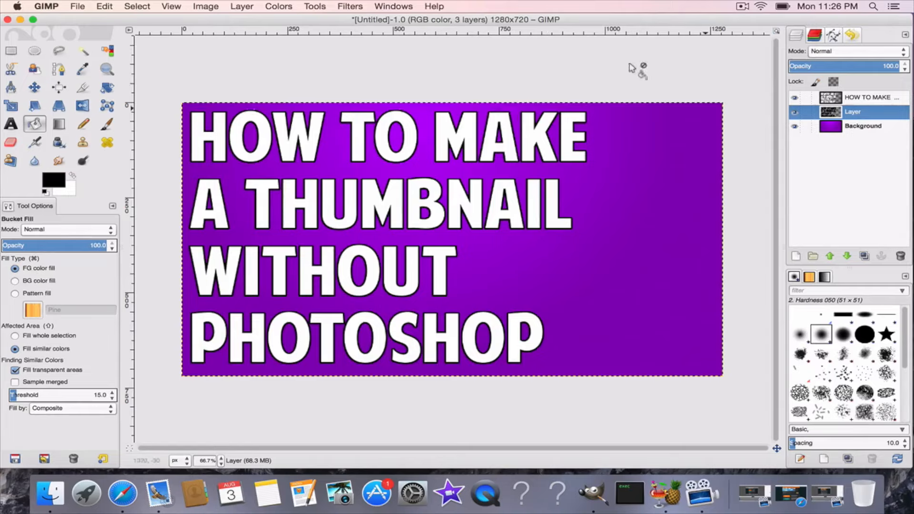
double_click(854, 112)
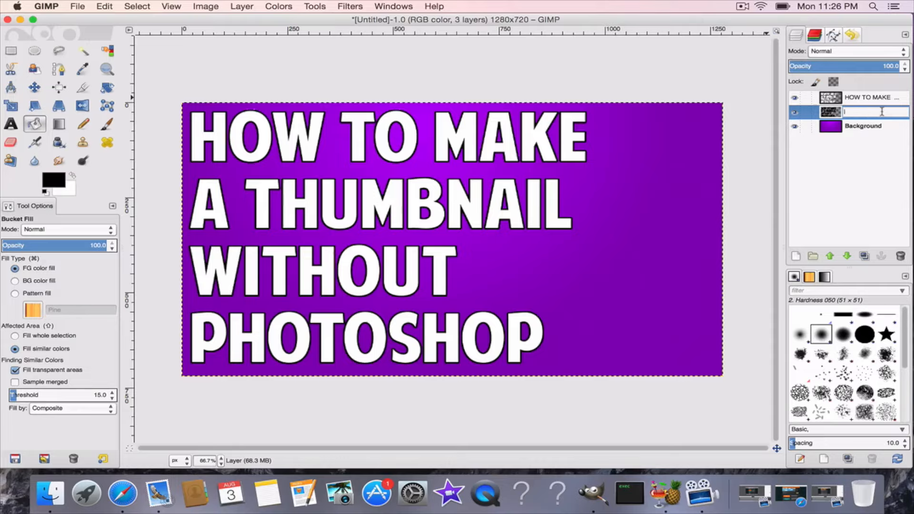
type("Drop Shadow")
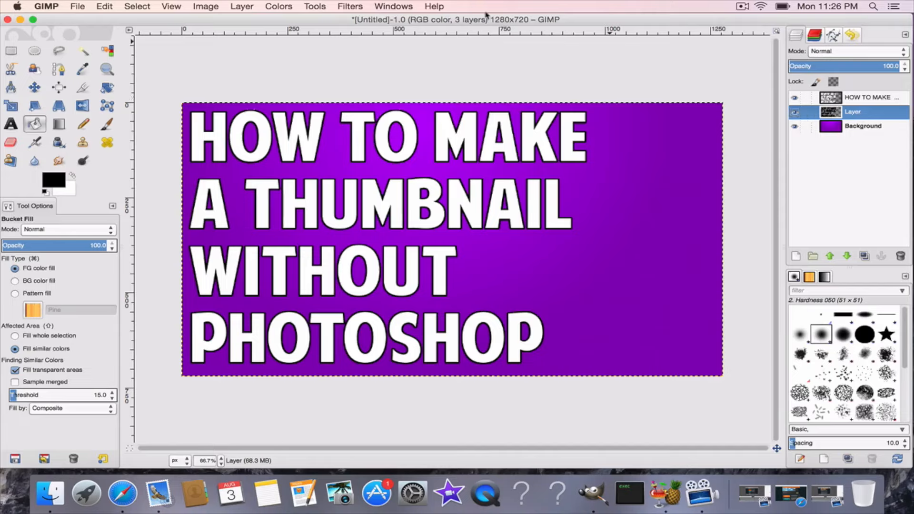
Step: Apply a Gaussian Blur of radius 32 to the Drop Shadow layer
left_click(349, 6)
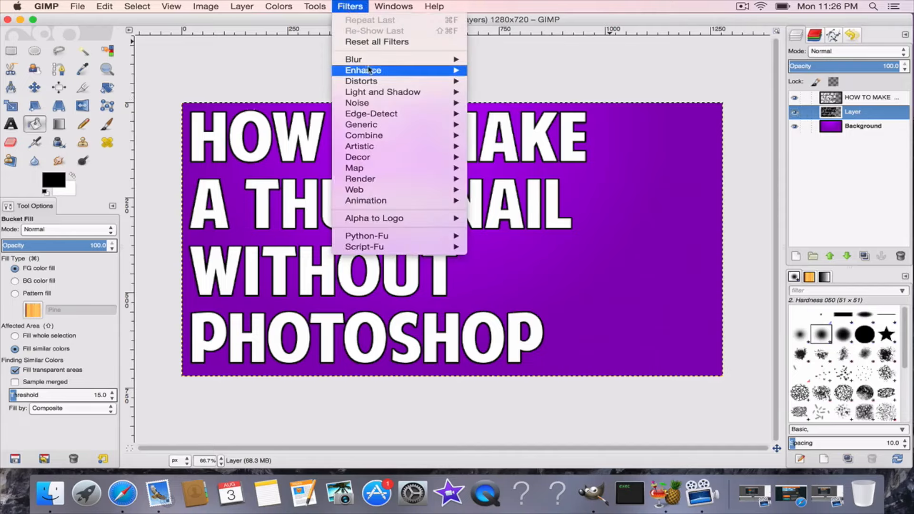
mouse_move(353, 59)
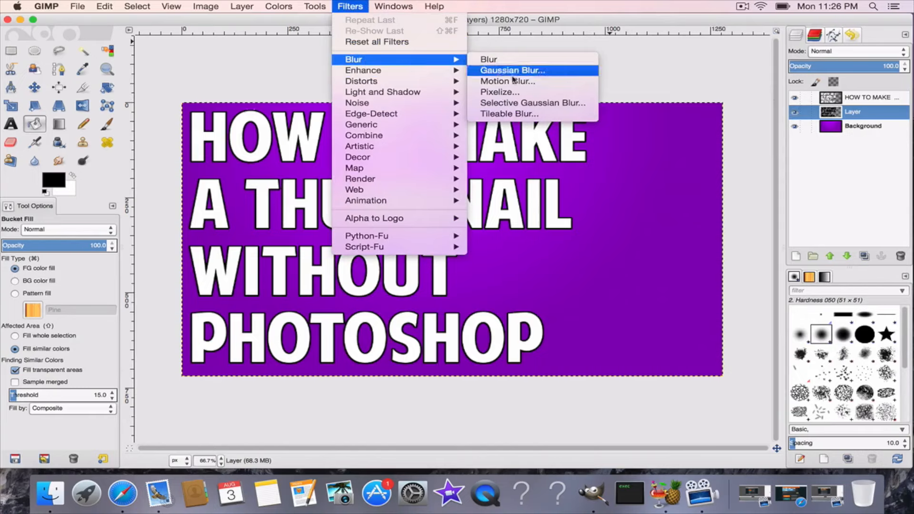
left_click(512, 69)
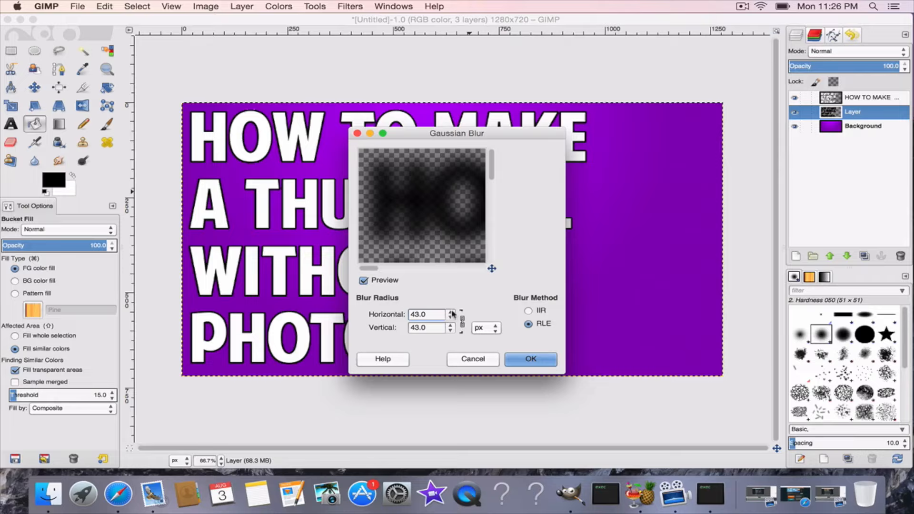
left_click(450, 331)
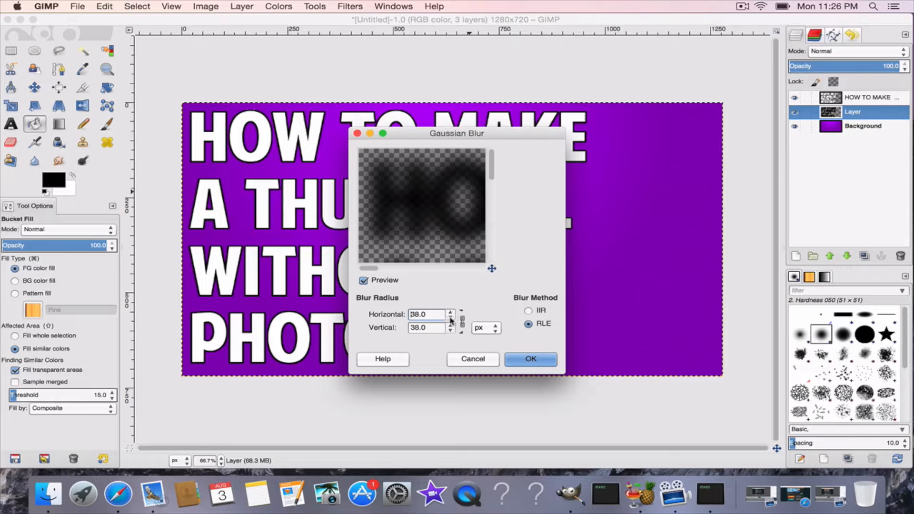
left_click(450, 317)
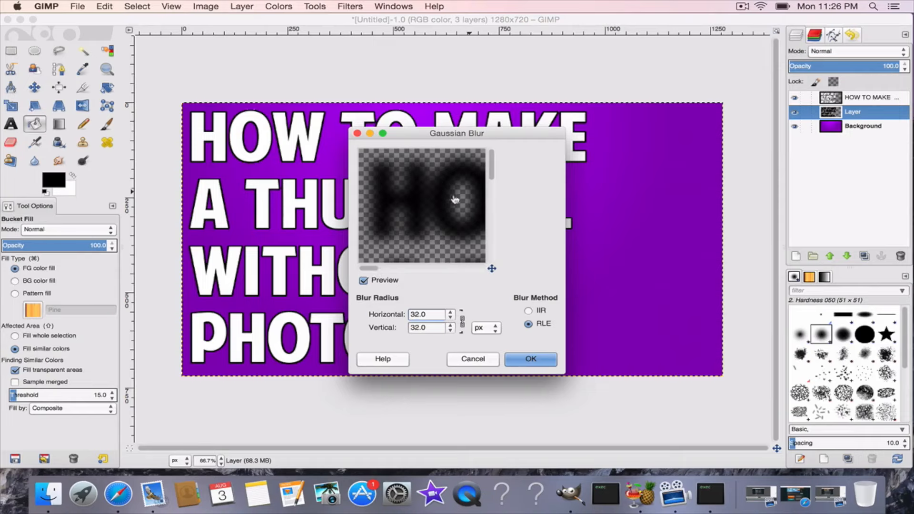
left_click(529, 359)
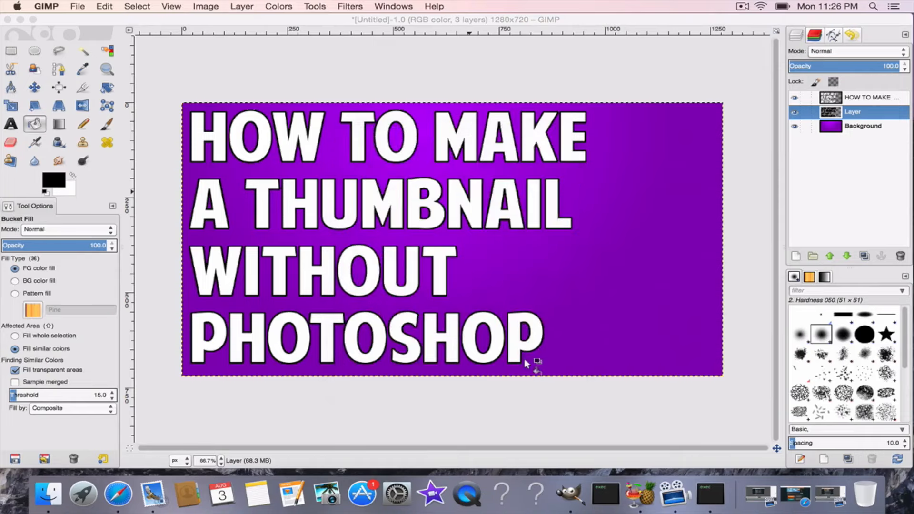
Step: Nudge the blurred shadow layer slightly down and to the right with the Move tool
left_click(530, 366)
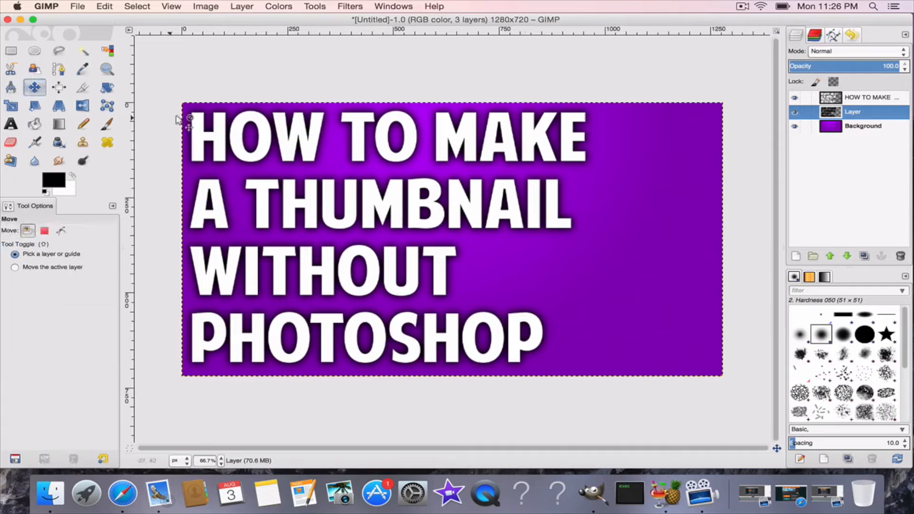
left_click_drag(189, 120, 216, 134)
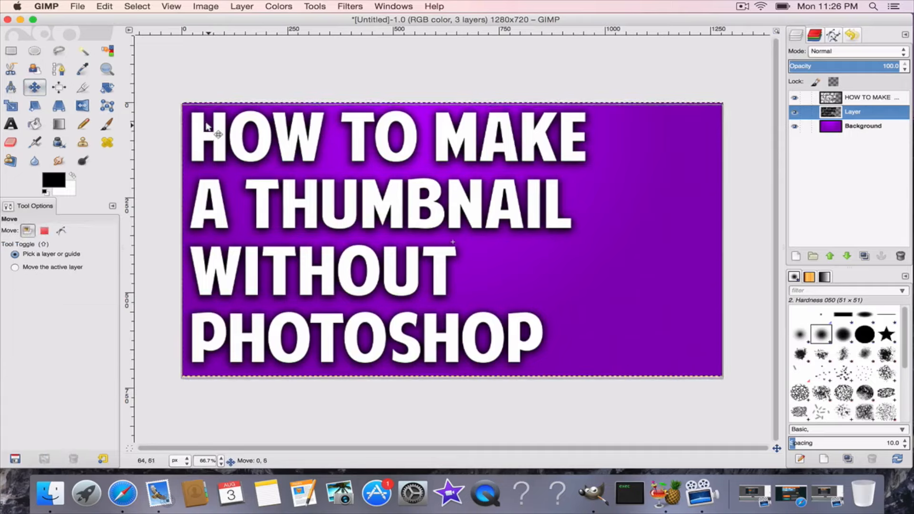
left_click_drag(219, 134, 207, 123)
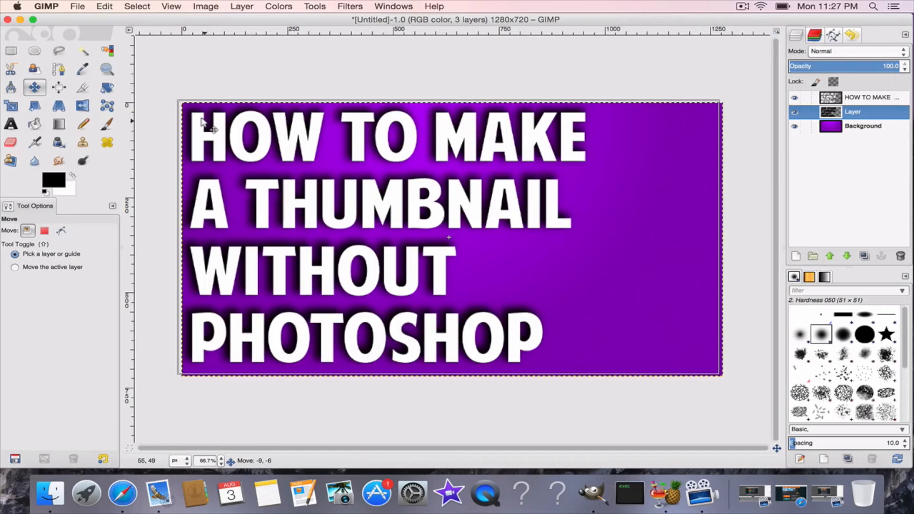
left_click_drag(209, 134, 217, 143)
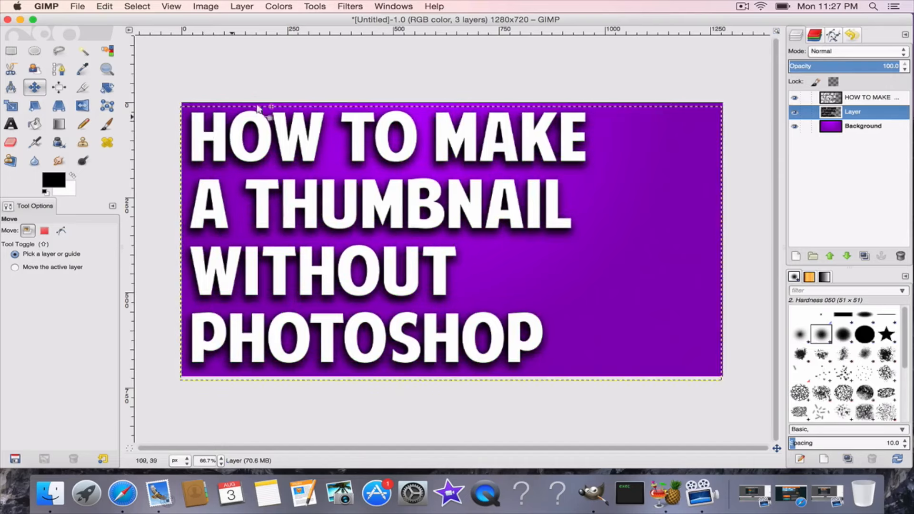
Step: Add another transparent layer and switch over to the web browser
left_click(868, 97)
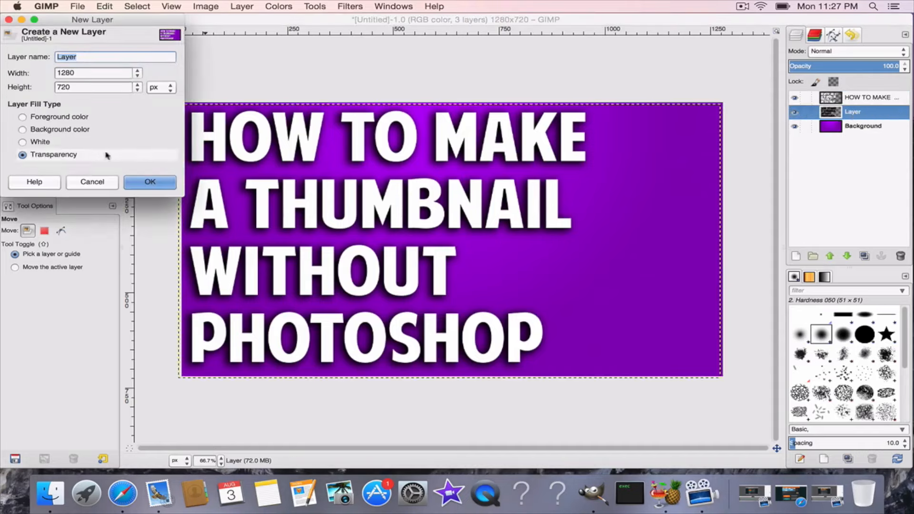
left_click(150, 182)
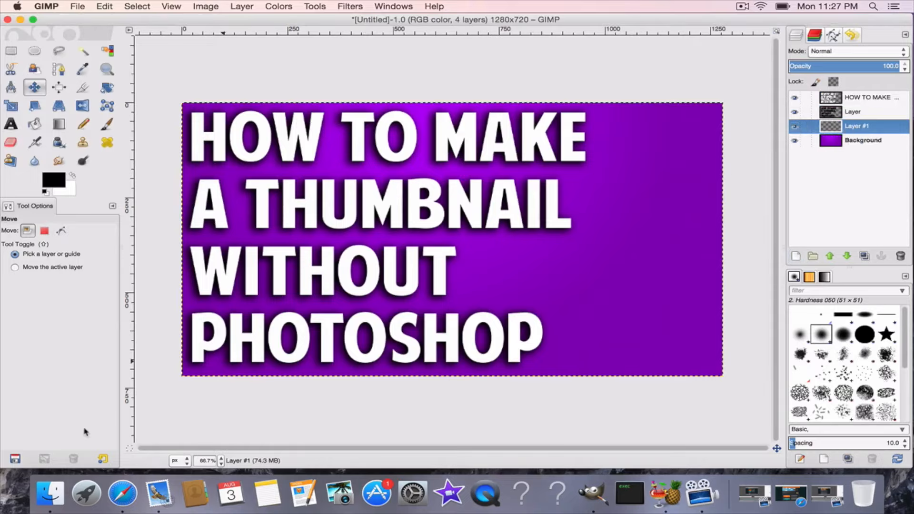
left_click(127, 492)
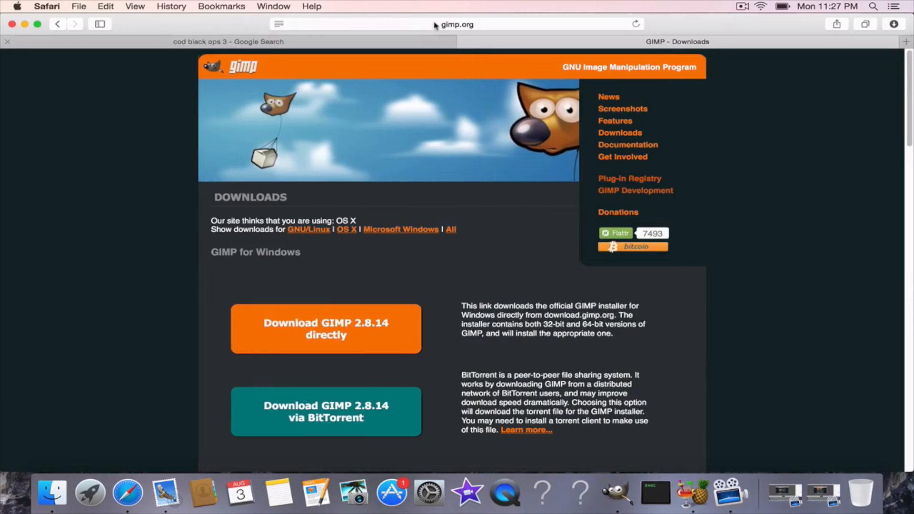
Step: Search Google Images for a transparent GIMP logo and bring up save options on the mascot preview
left_click(227, 41)
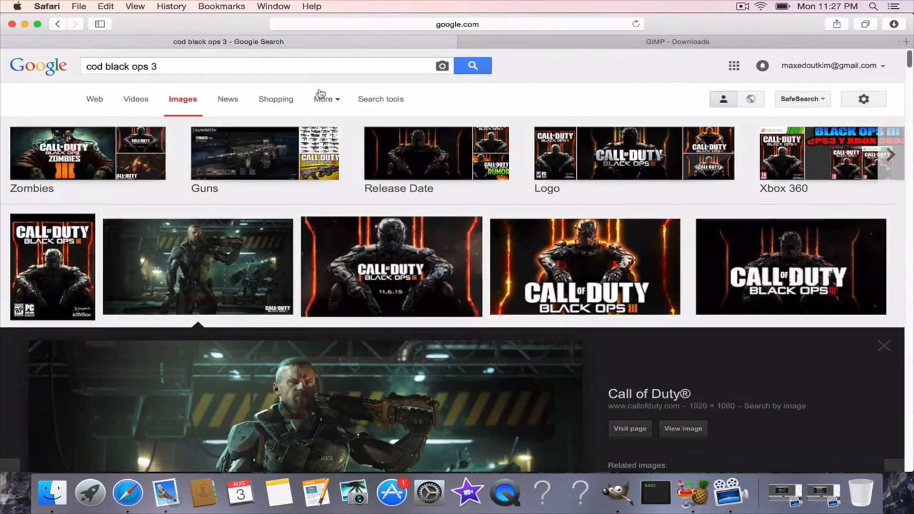
type("gil")
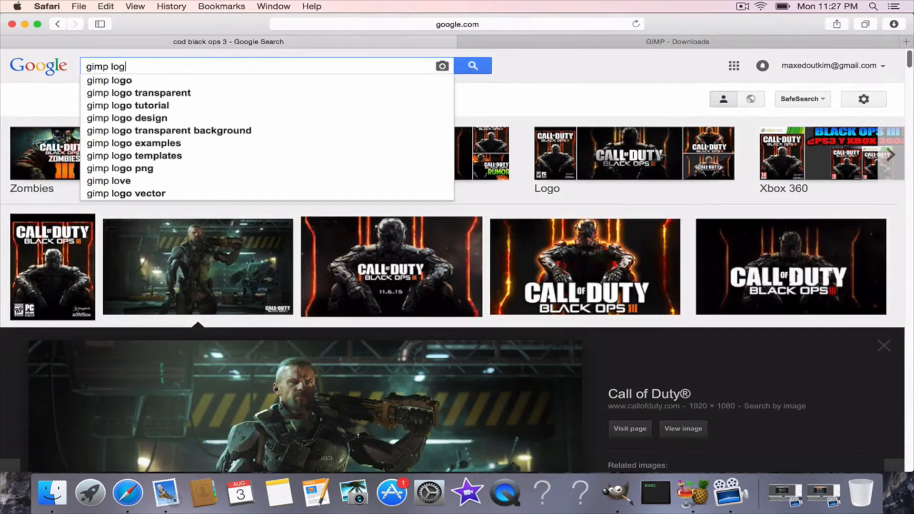
left_click(137, 93)
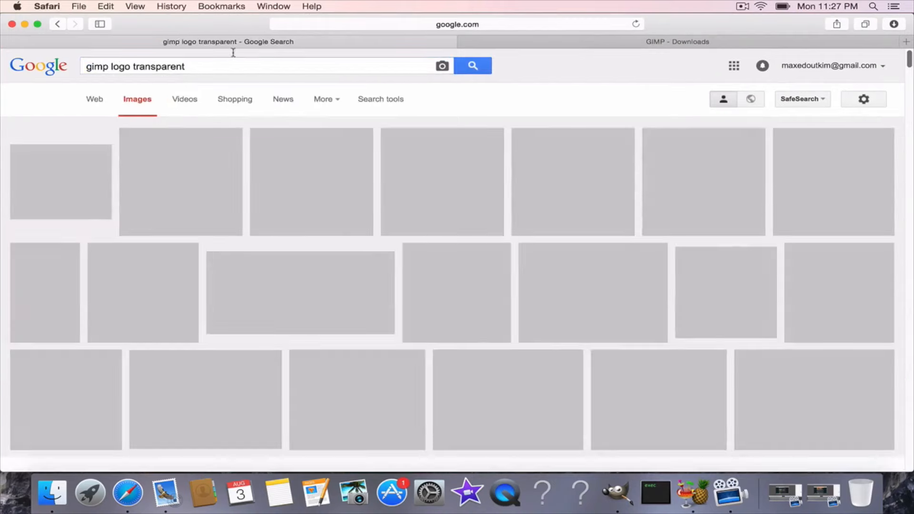
left_click(310, 181)
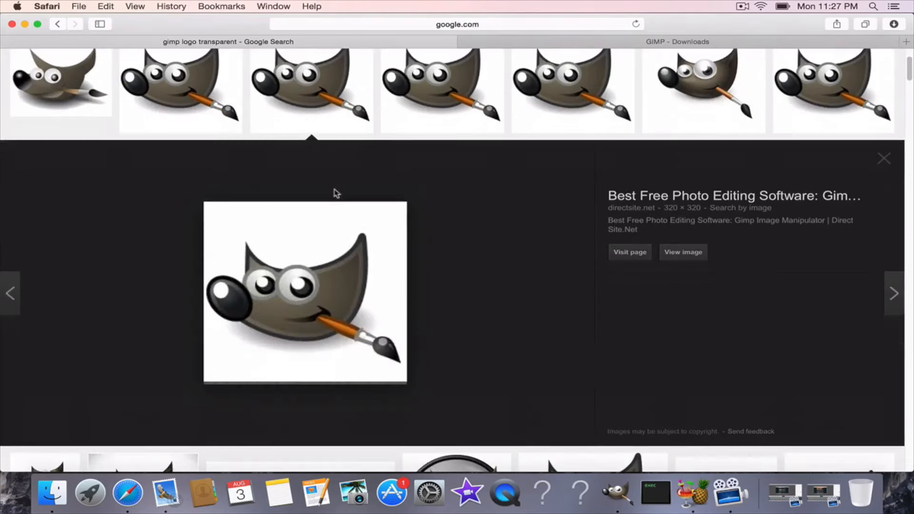
right_click(305, 291)
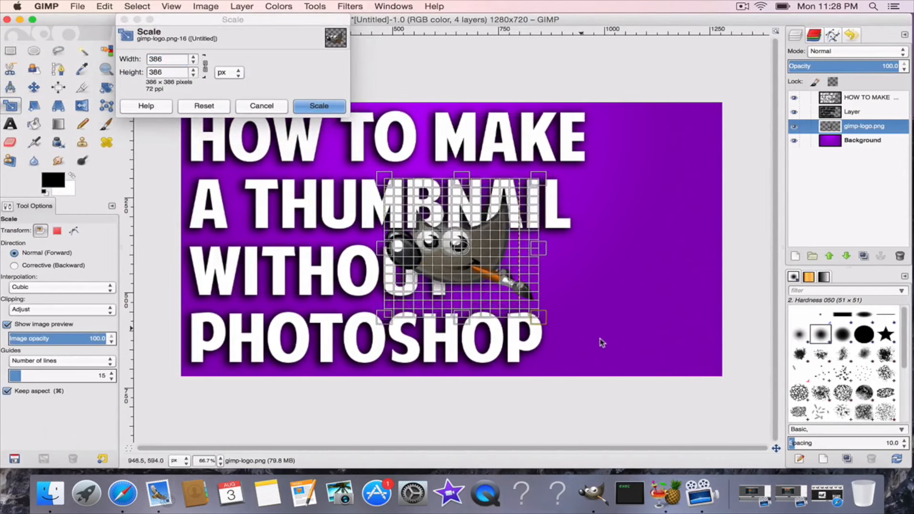
Step: Scale the gimp-logo.png layer up to 607 × 607 pixels
left_click_drag(545, 318, 624, 397)
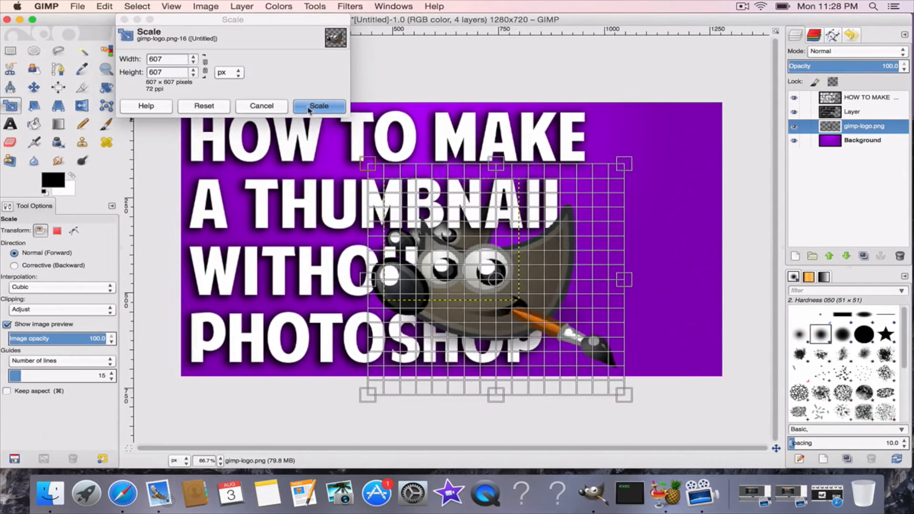
left_click(318, 106)
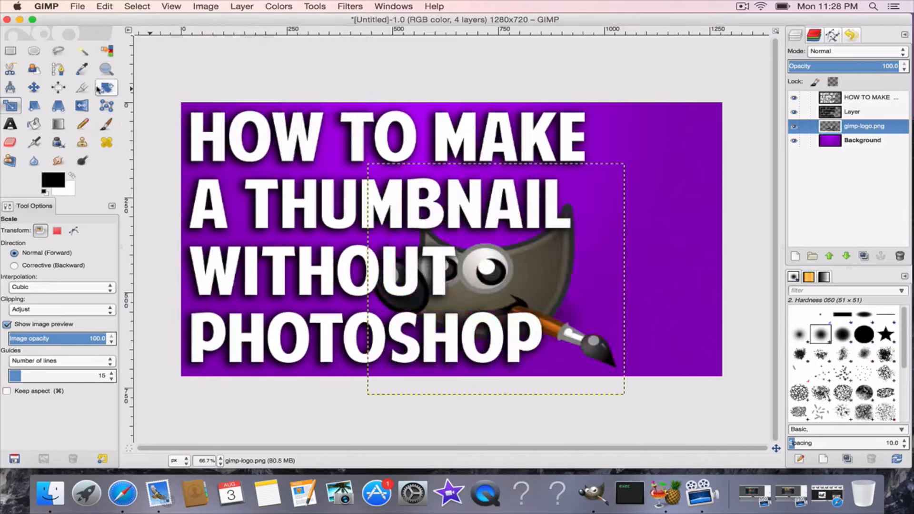
Step: Try tilting the mascot logo with the Rotate tool, then abandon the rotation
left_click(106, 88)
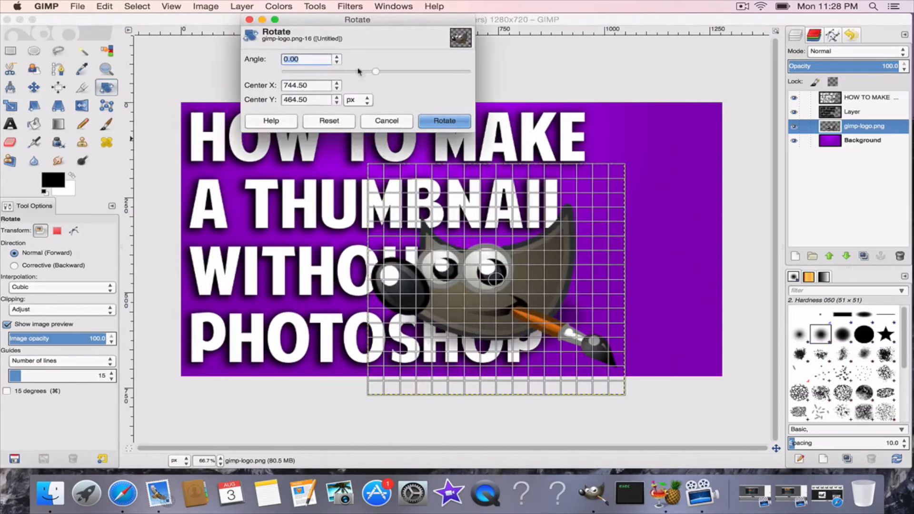
left_click_drag(376, 71, 374, 71)
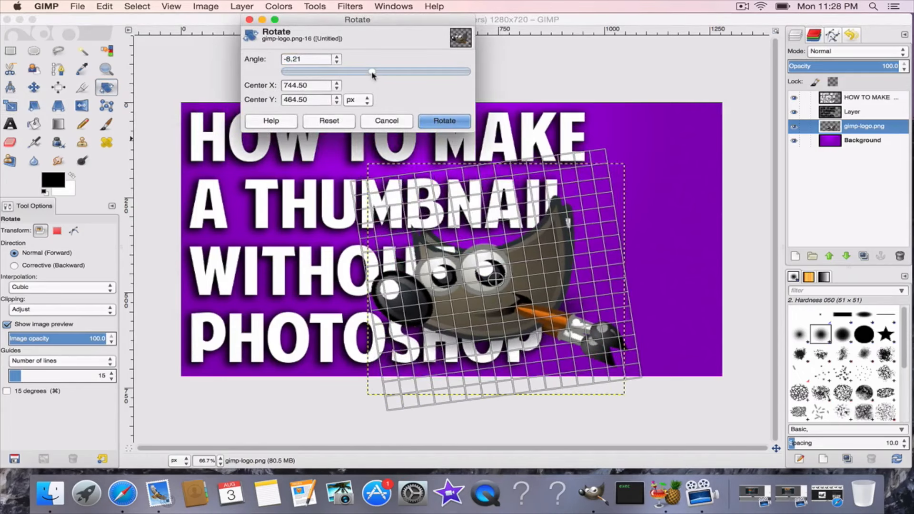
left_click_drag(374, 71, 380, 72)
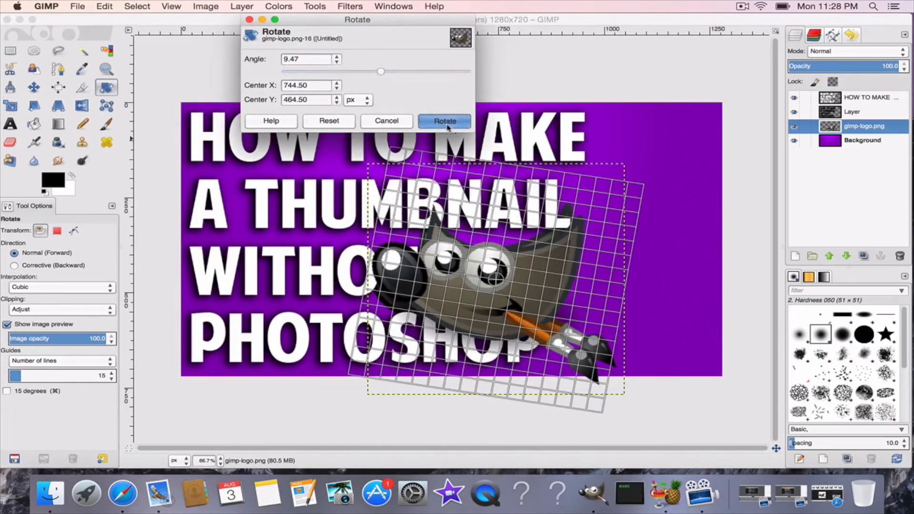
left_click(444, 121)
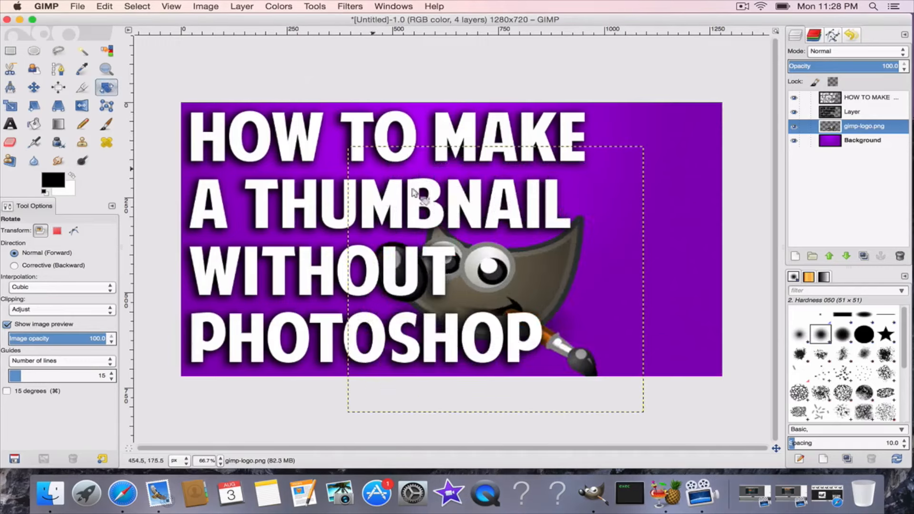
left_click(414, 192)
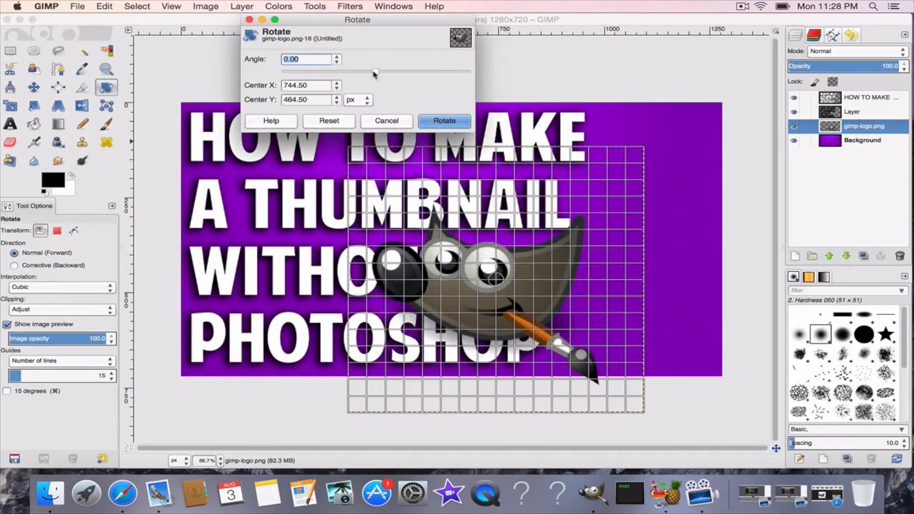
left_click(443, 121)
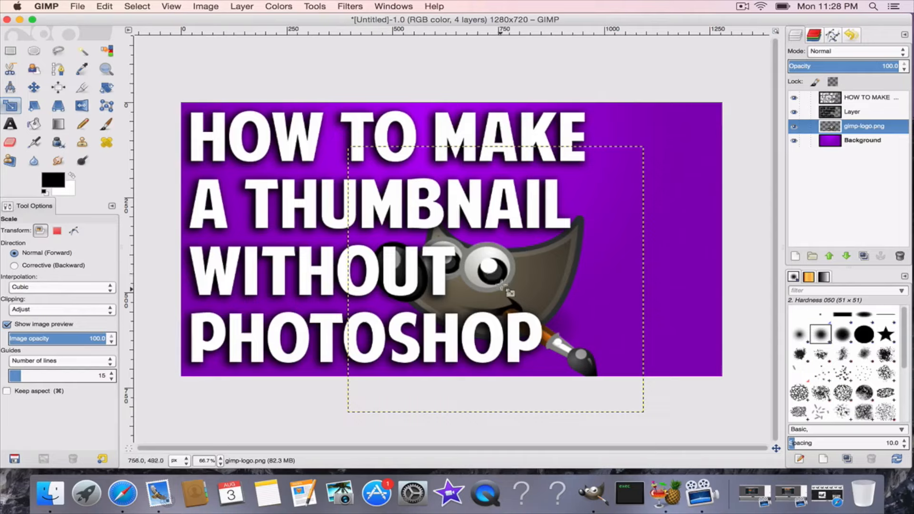
Step: Scale the mascot logo up to about 741 px on the right side of the thumbnail
left_click(496, 280)
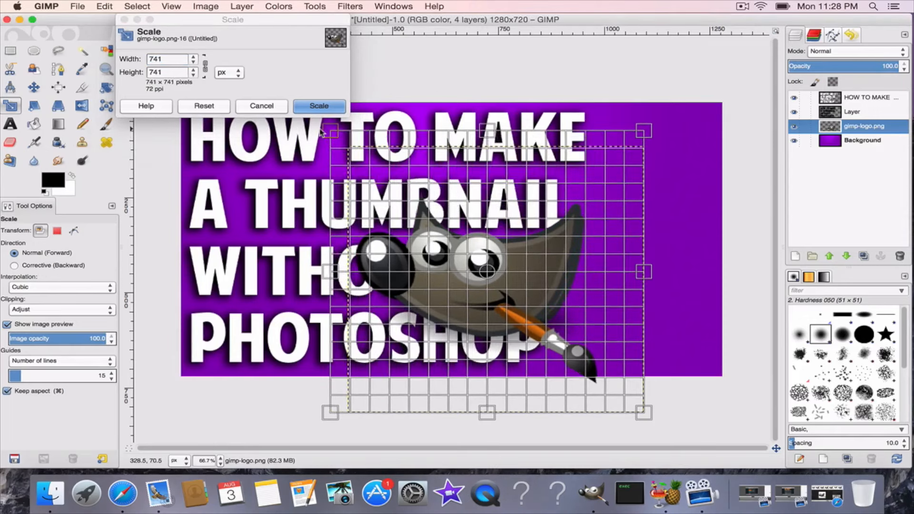
left_click(319, 106)
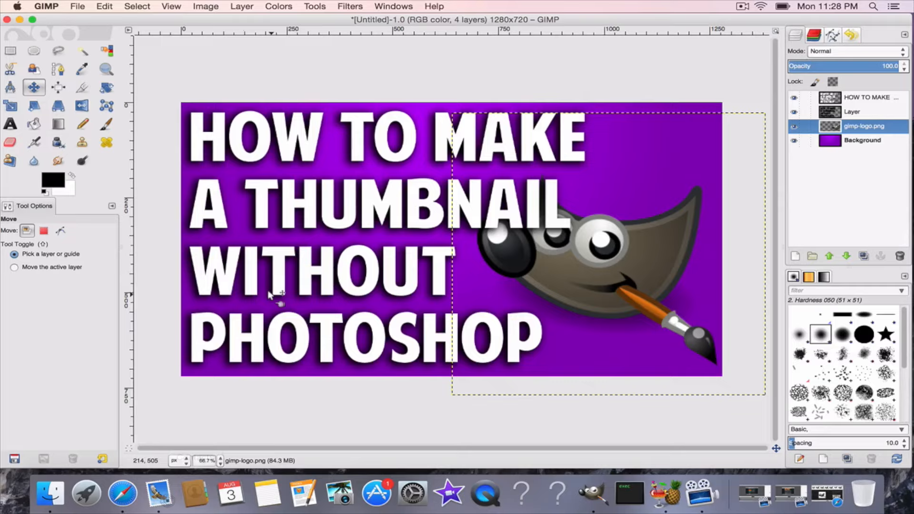
mouse_move(518, 339)
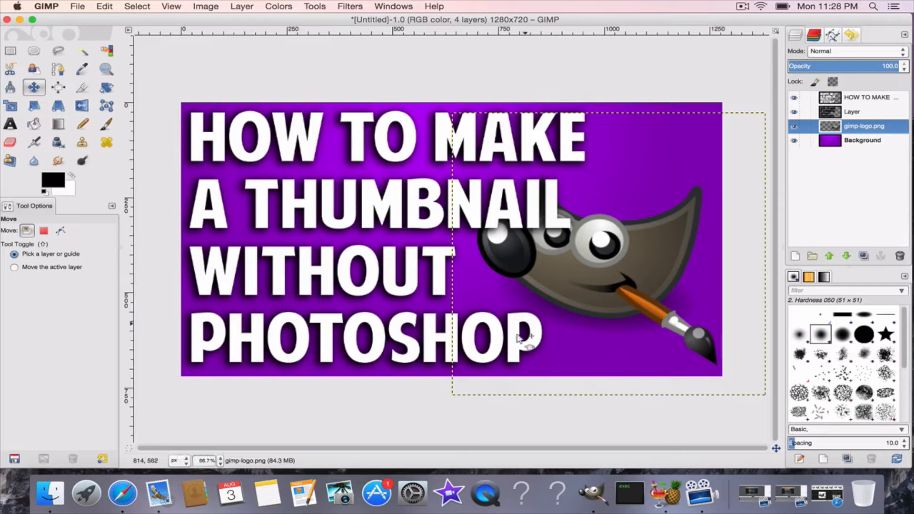
Step: Rescale the logo to 744 px and rotate it by about 4.4°
left_click(10, 106)
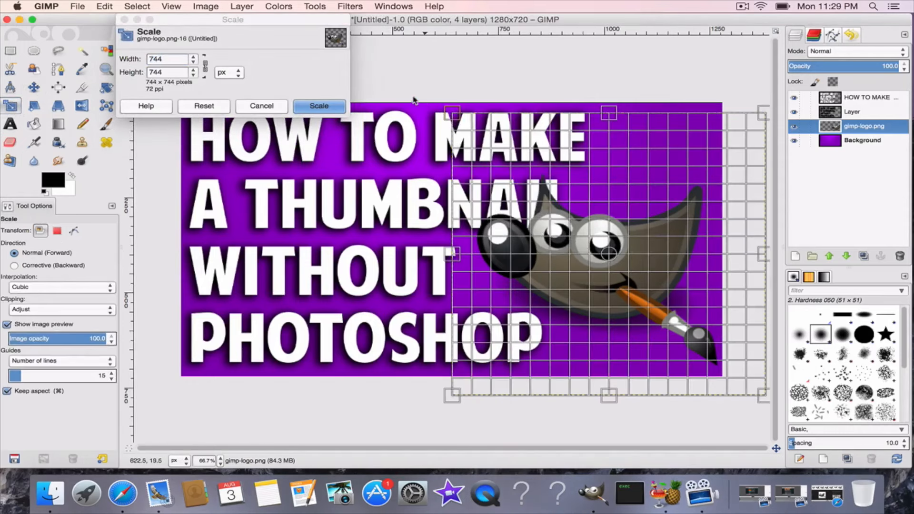
left_click(319, 105)
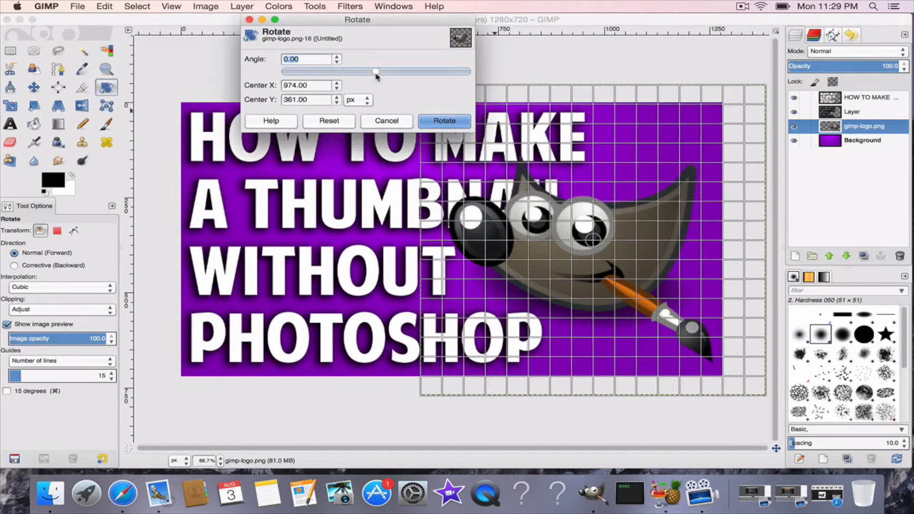
left_click_drag(376, 72, 382, 72)
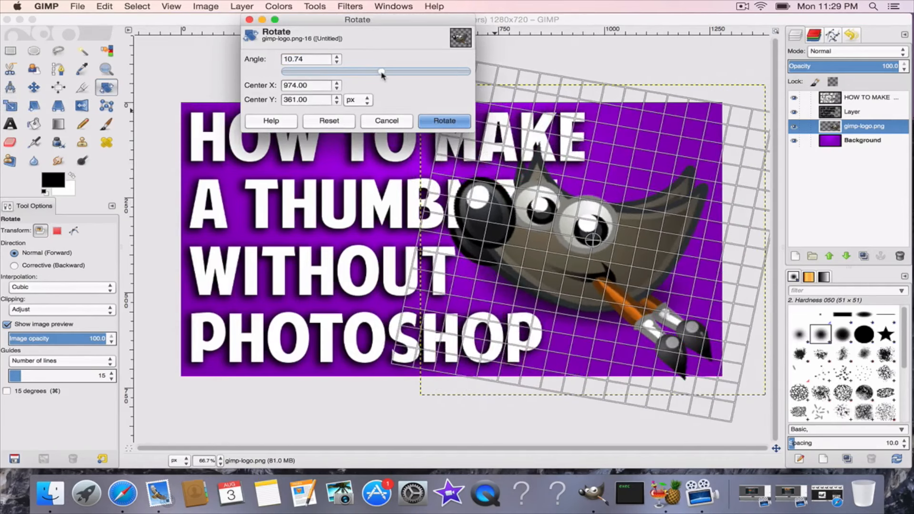
left_click_drag(381, 71, 379, 72)
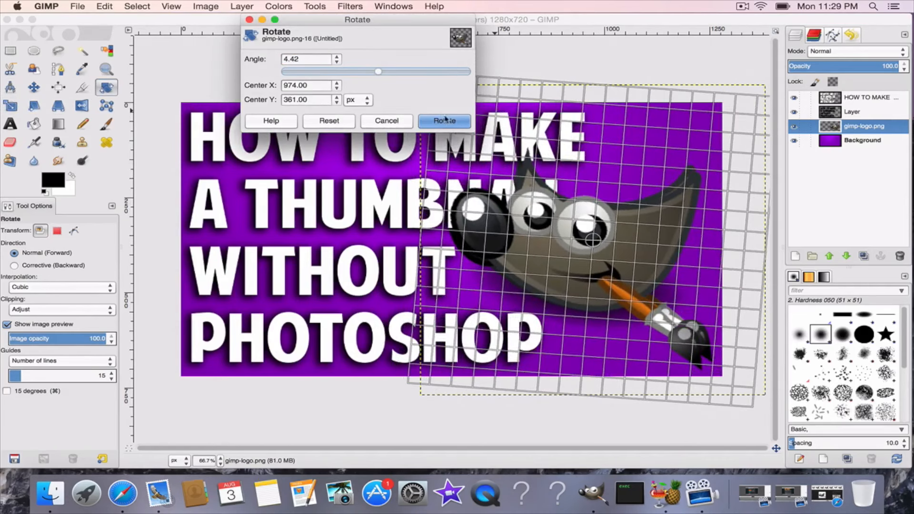
left_click(444, 121)
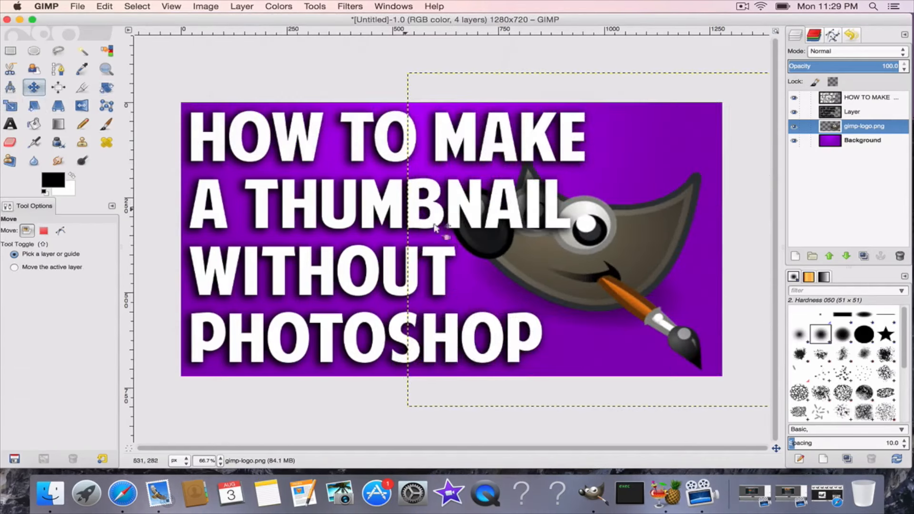
Step: Move the tilted logo toward the lower right edge of the thumbnail
left_click_drag(437, 228, 586, 251)
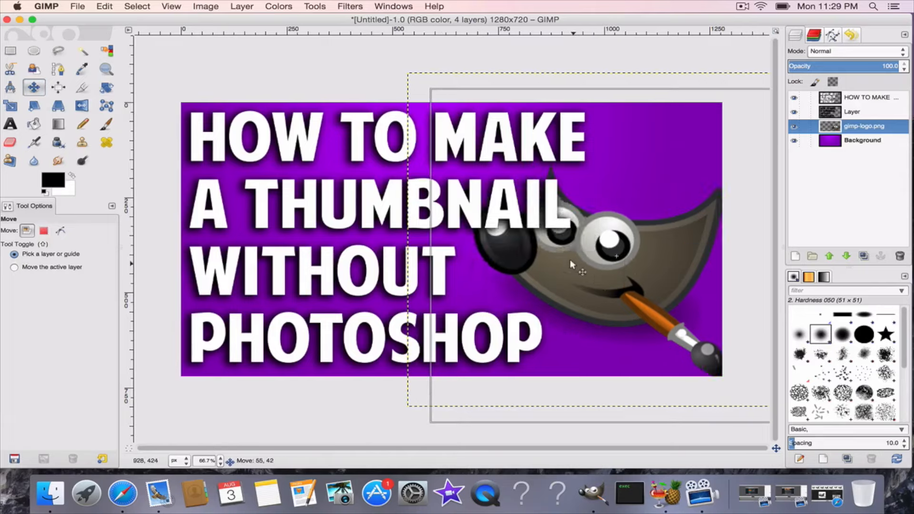
left_click_drag(571, 263, 565, 266)
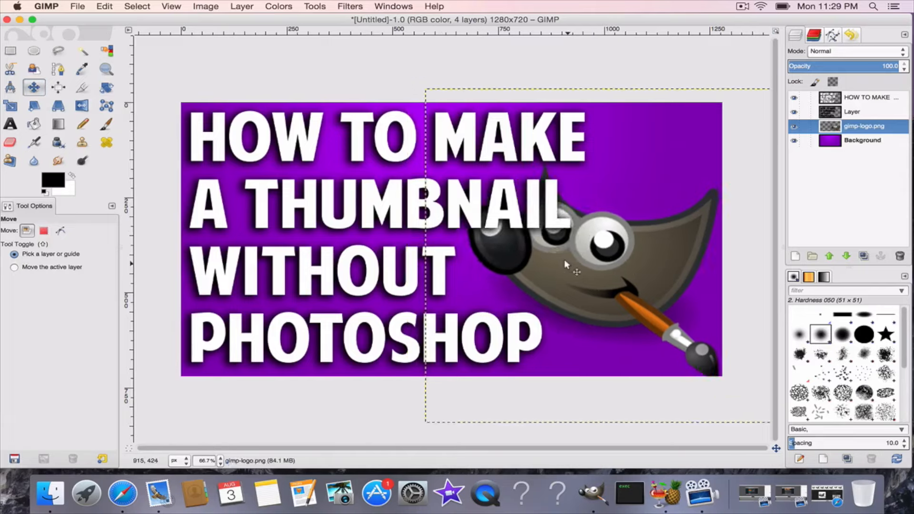
left_click(862, 140)
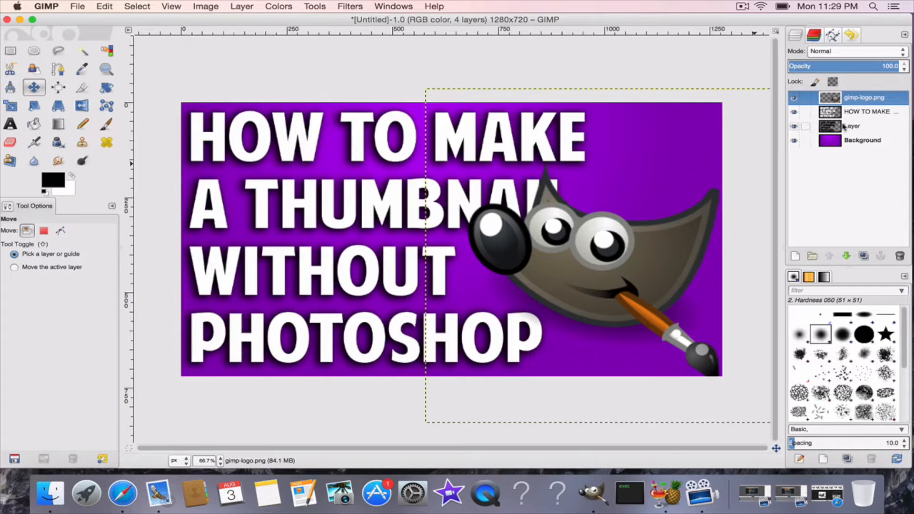
mouse_move(855, 127)
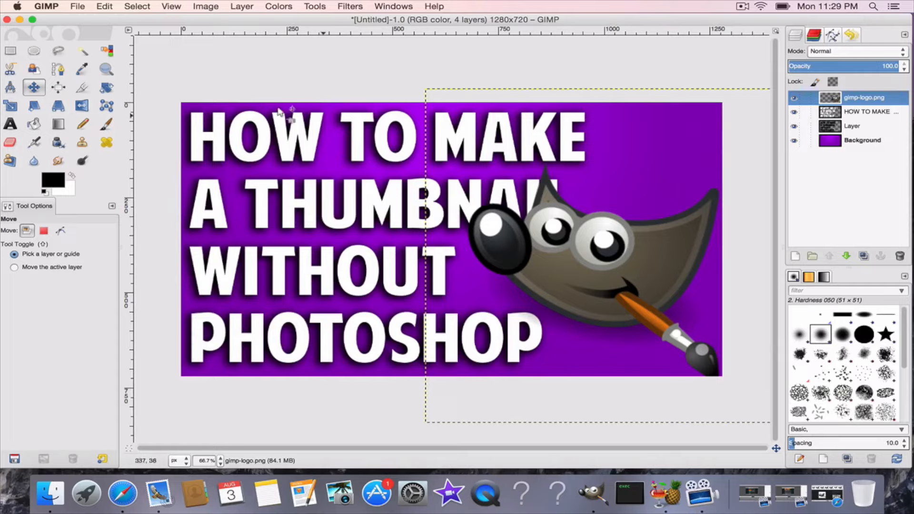
Step: Make the Background layer active with the logo sitting above the headline
left_click(863, 140)
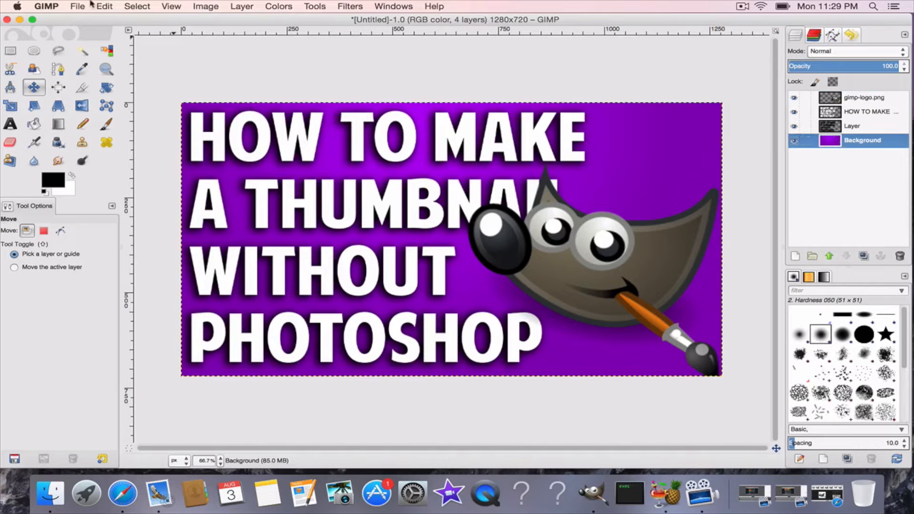
Step: Export the thumbnail to the Desktop as HTMATWOP.png, confirming the PNG export settings
left_click(77, 7)
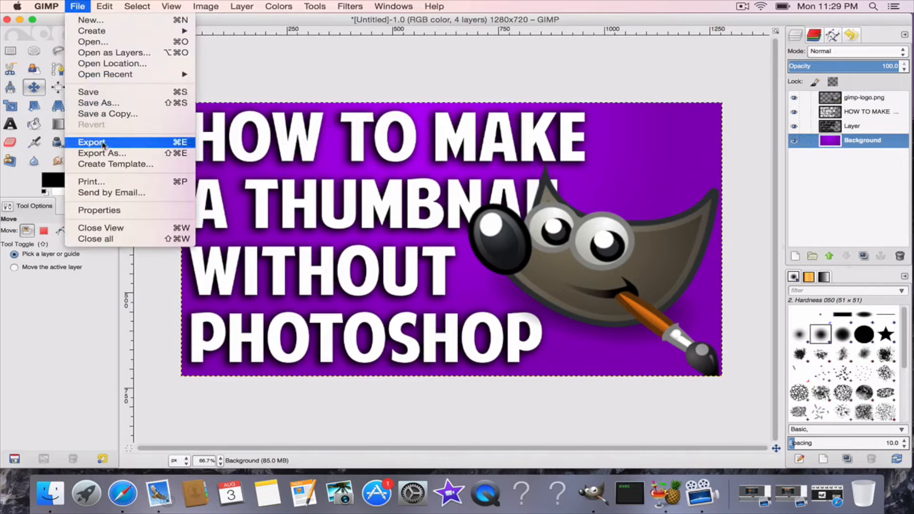
left_click(91, 142)
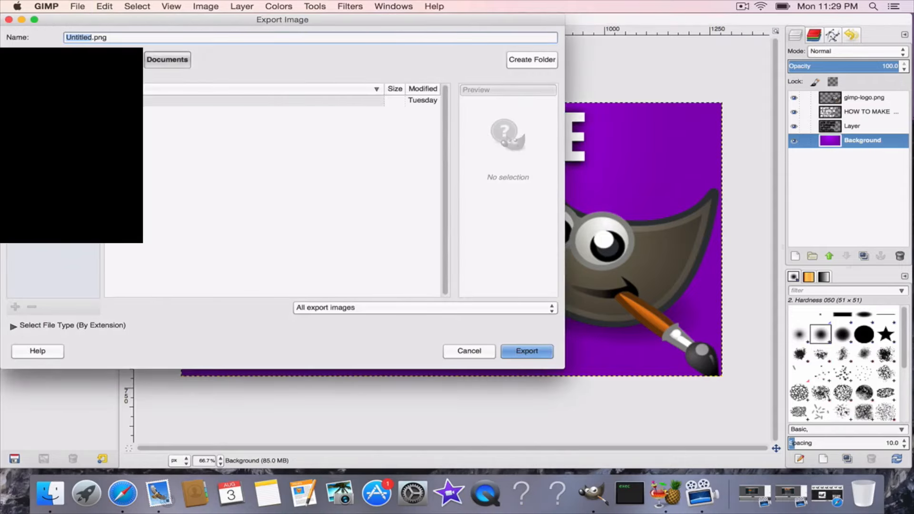
left_click(166, 59)
type("HTMA")
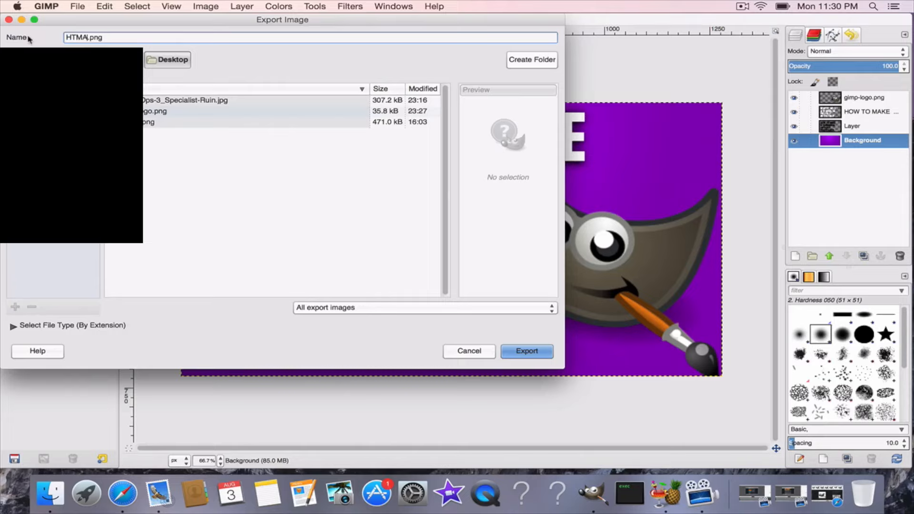
type("TW")
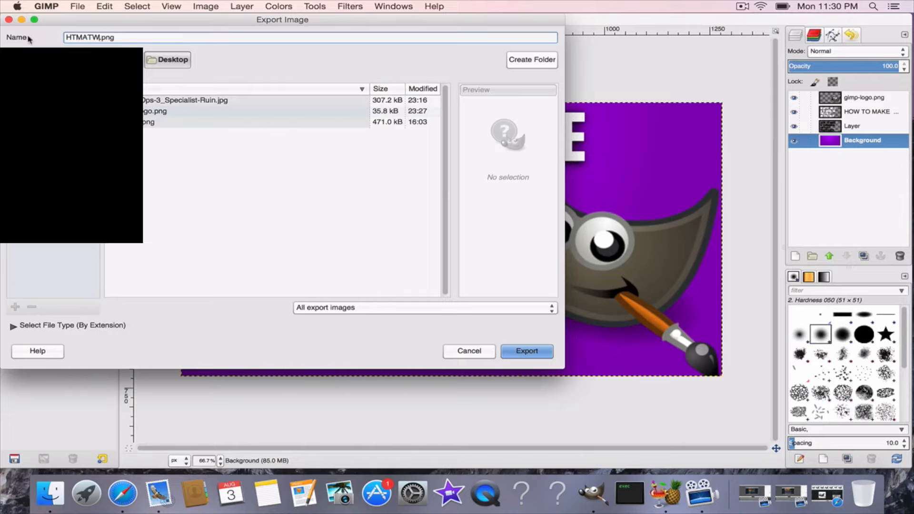
type("OR")
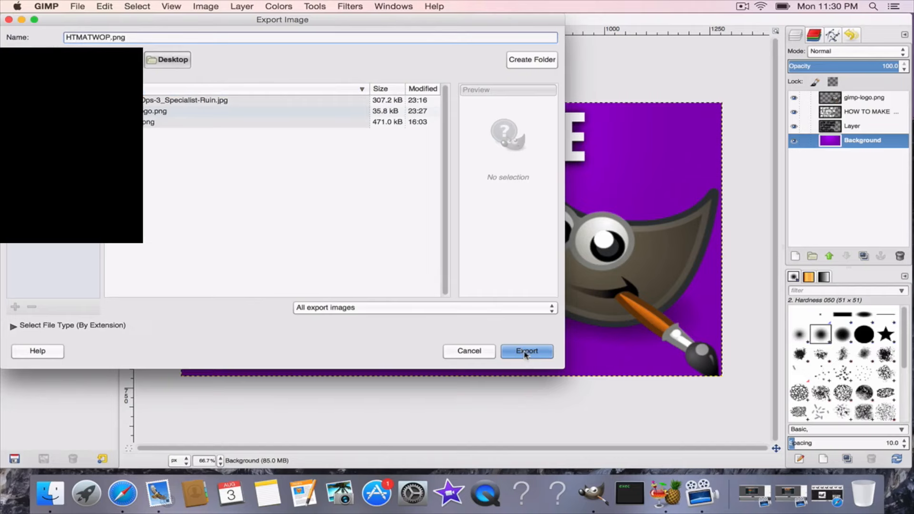
left_click(526, 351)
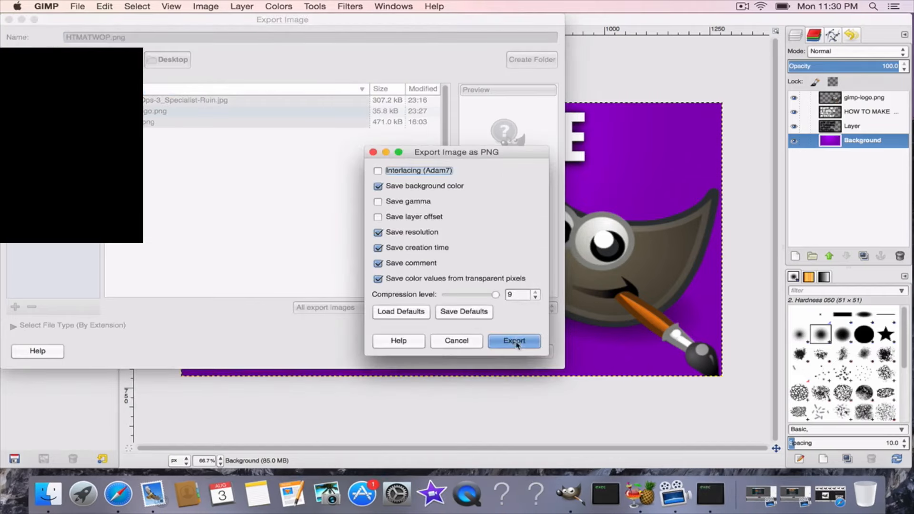
left_click(513, 340)
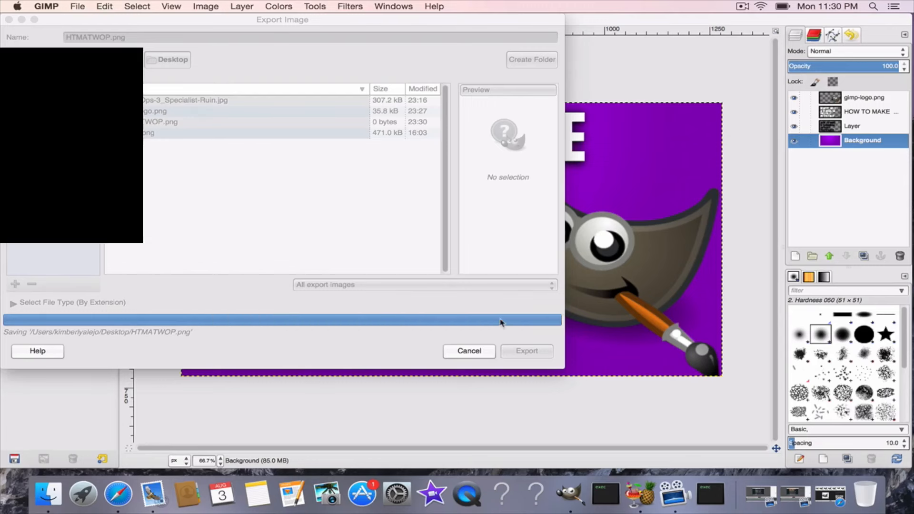
left_click(526, 352)
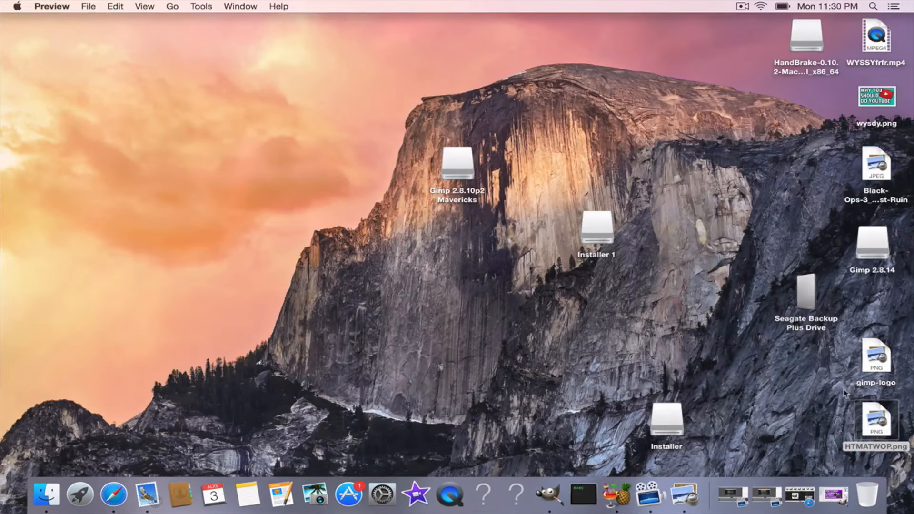
Step: View the exported HTMATWOP.png from the Desktop in Preview
double_click(876, 423)
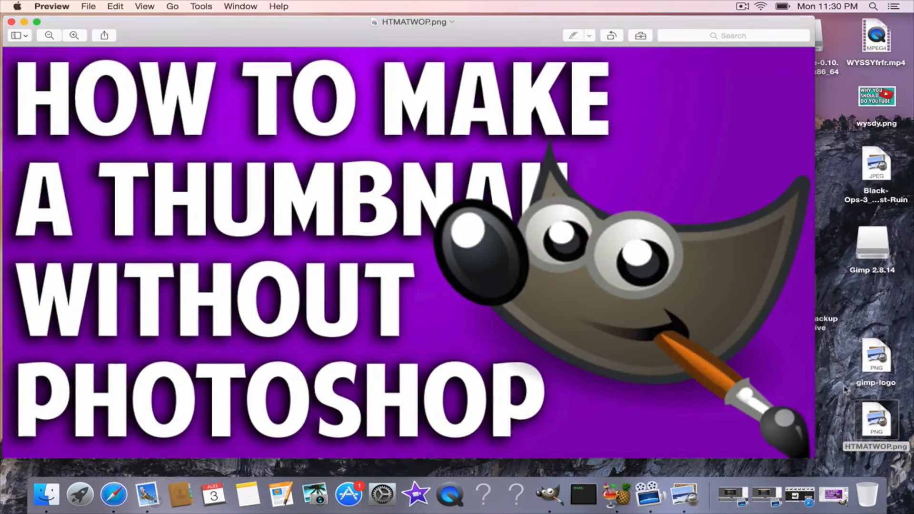